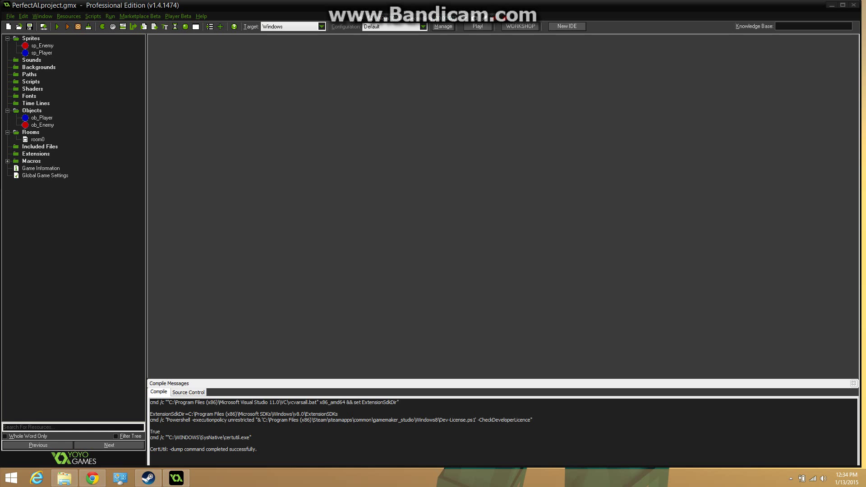
Step: Select ob_Enemy in the Objects tree and open its Object Properties
left_click(44, 125)
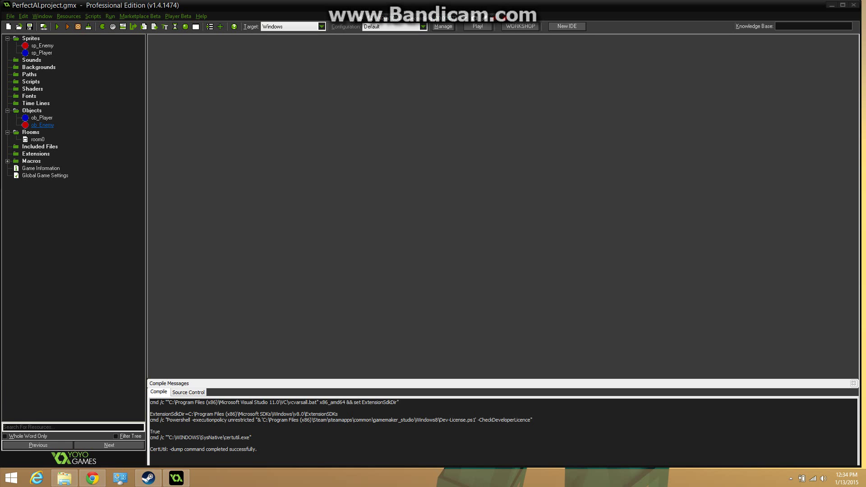
double_click(41, 125)
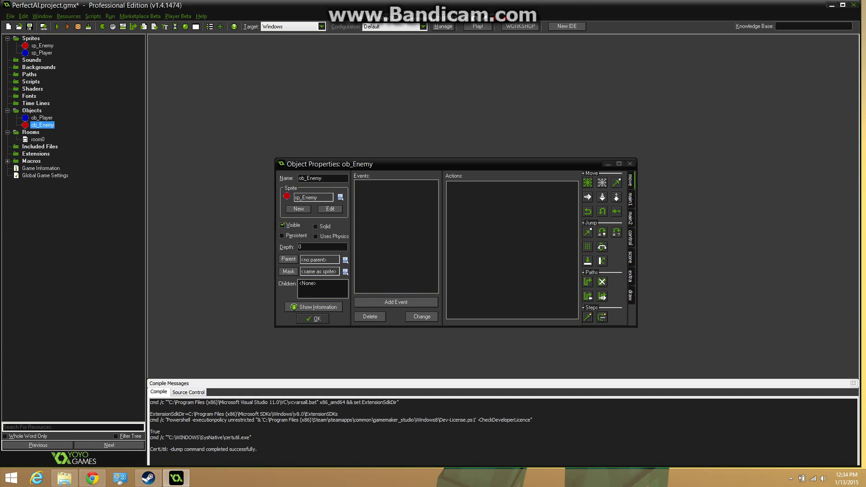
Step: Add a Collision event with ob_Enemy to the ob_Enemy object
left_click(395, 302)
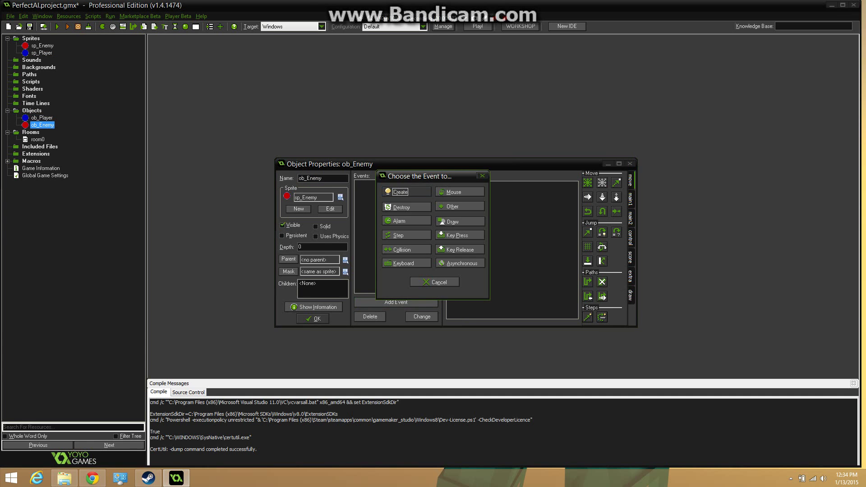
left_click(406, 249)
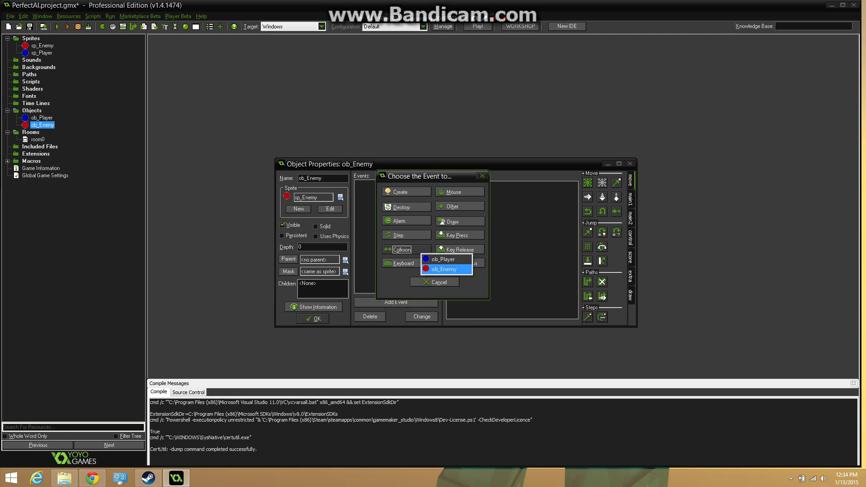
left_click(443, 269)
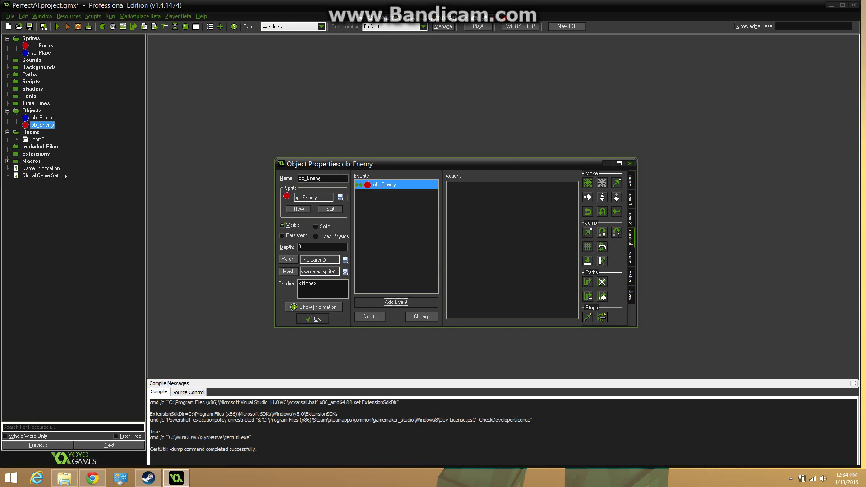
Step: Open the collision event's code and write 'var xoffset, yoffset, a' on the first line
double_click(380, 185)
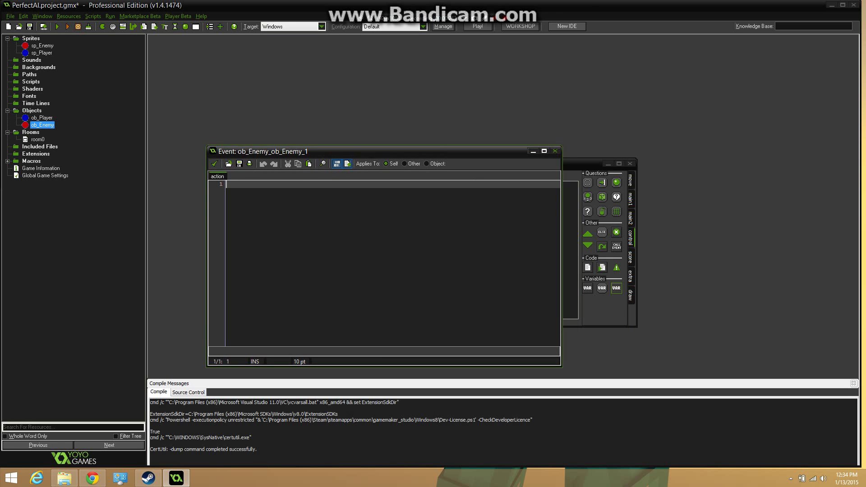
type("var")
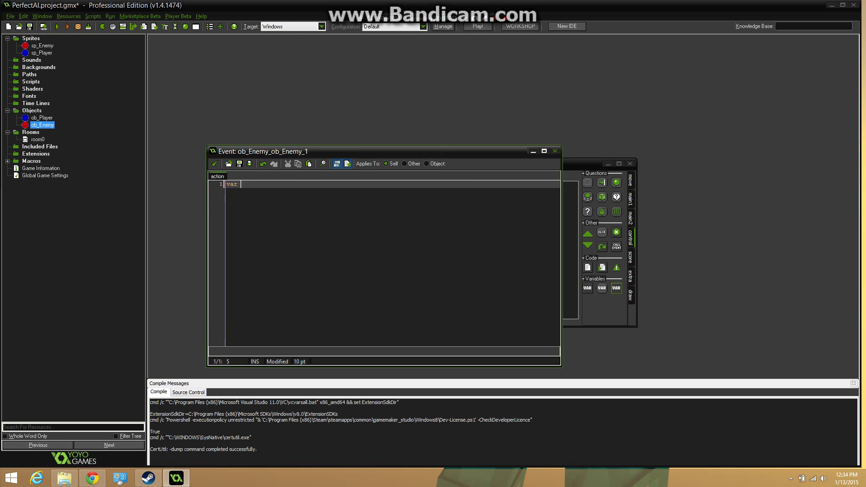
type("xo")
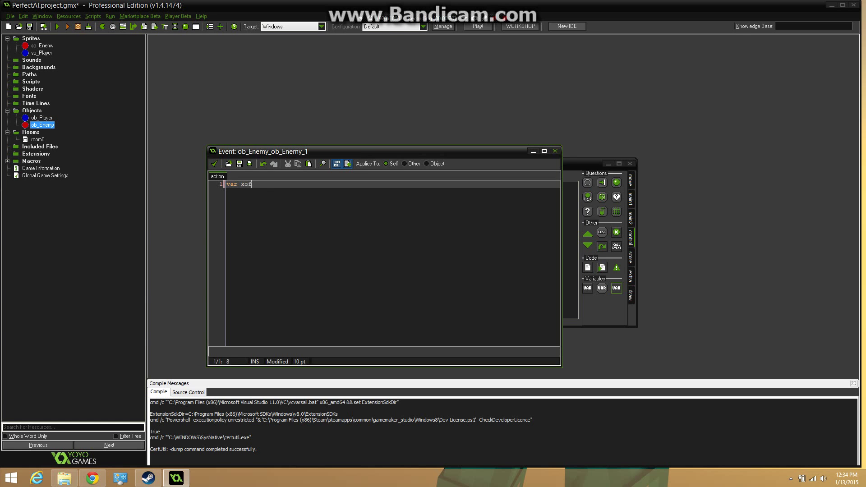
type("fse")
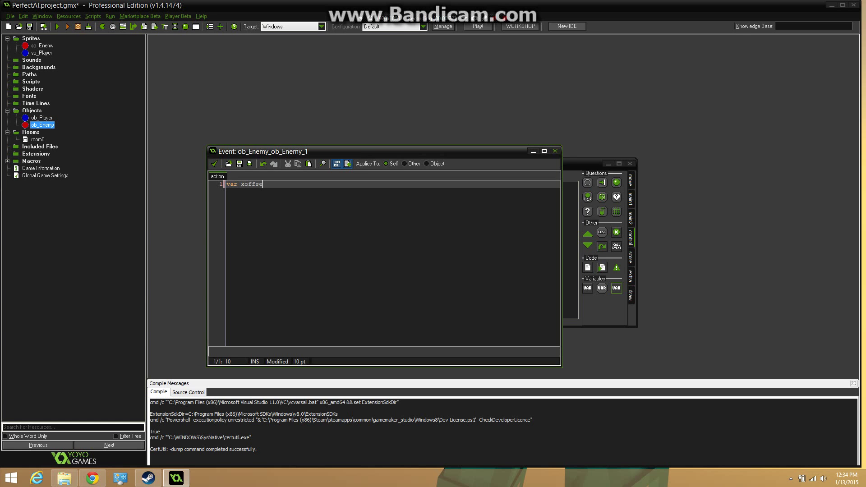
type("t, y")
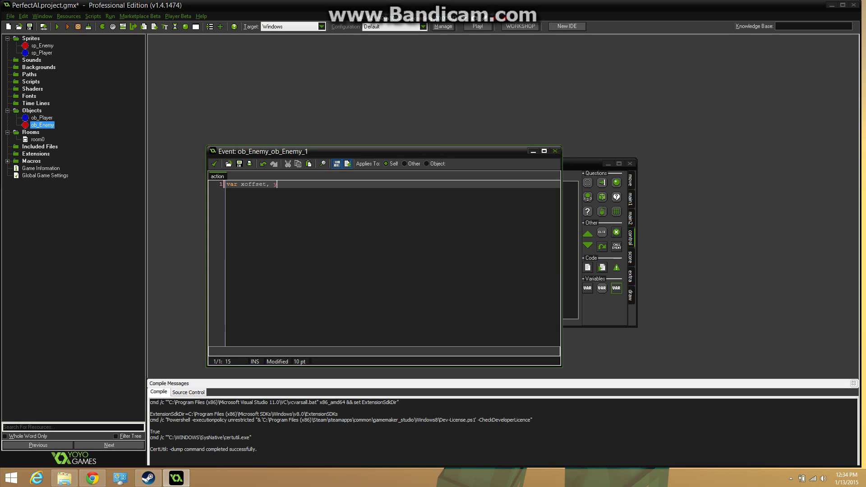
type("yoffse")
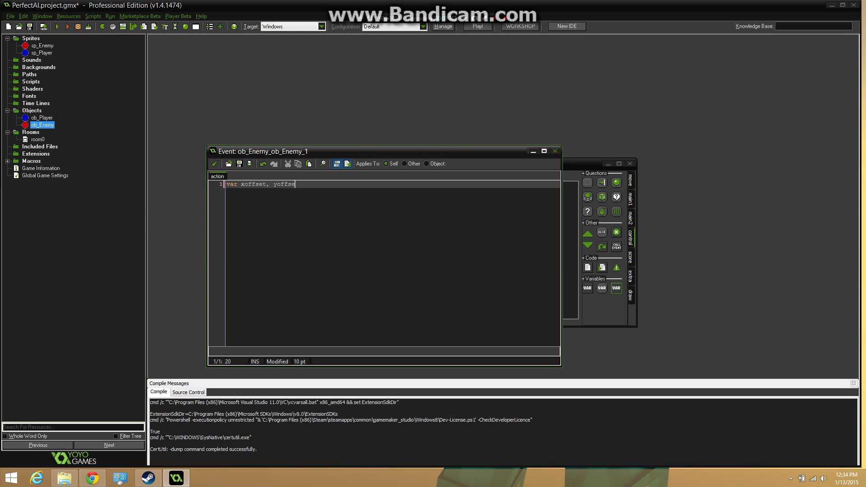
type(", a")
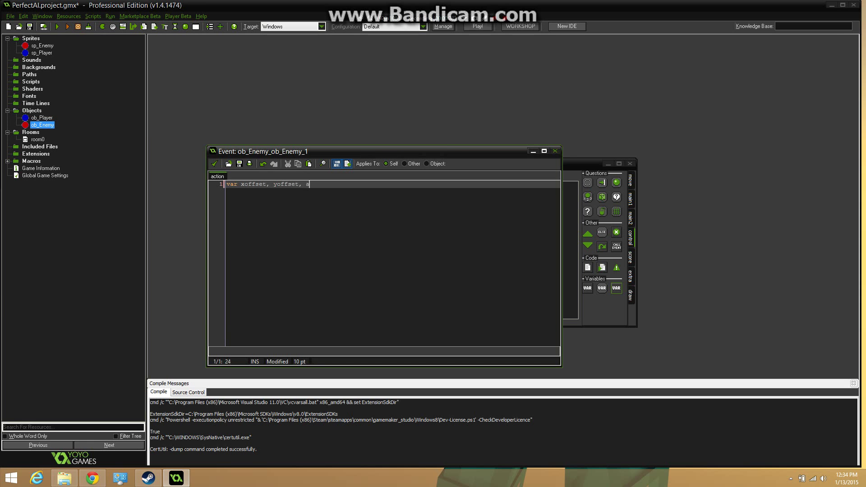
key("Enter")
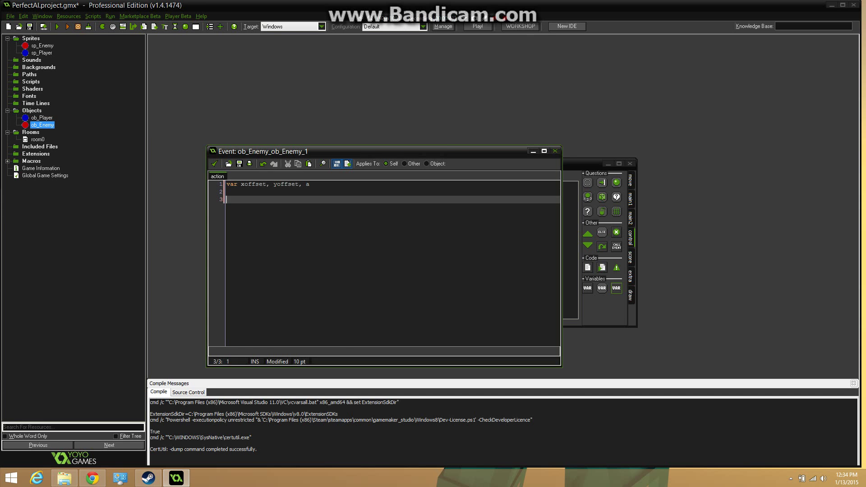
type("a =")
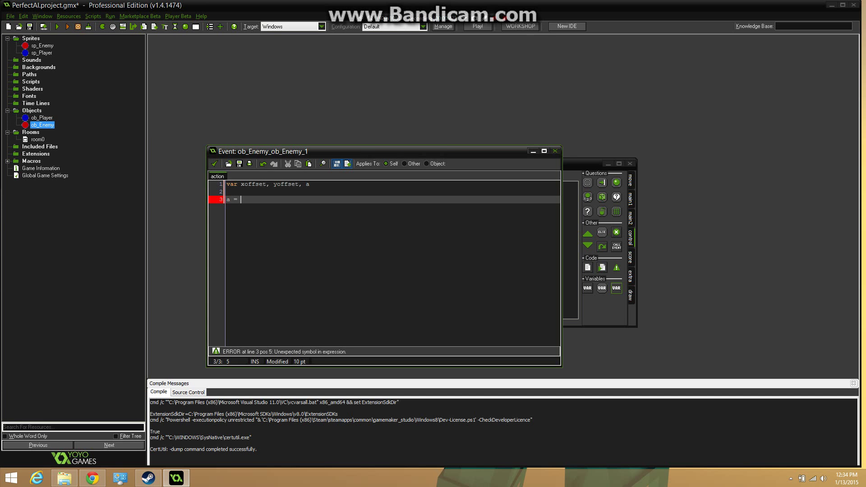
key("Backspace")
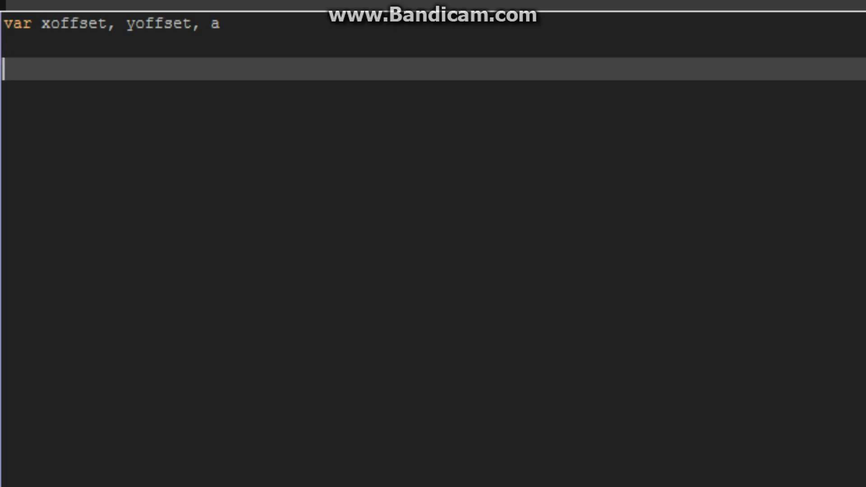
Step: Write 'a = point_direction(x,y,other.x,other.y);' on line 3 of the collision code
type("a = poit")
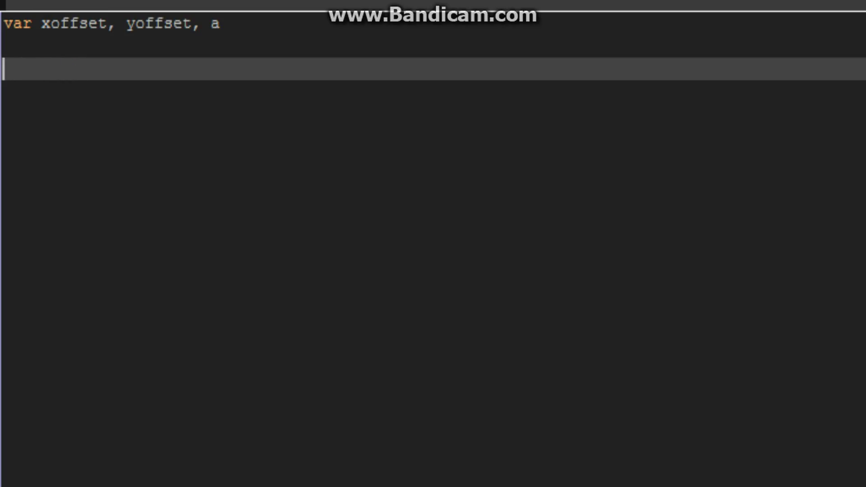
type("a = point")
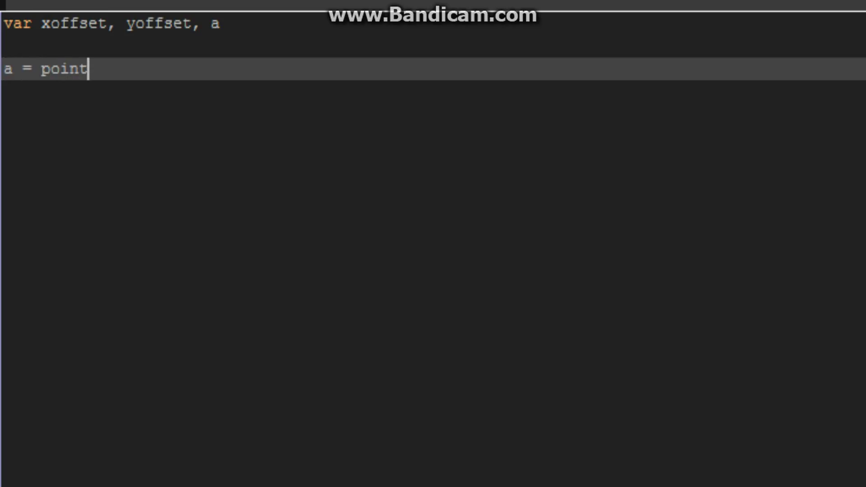
type("_direction(x,")
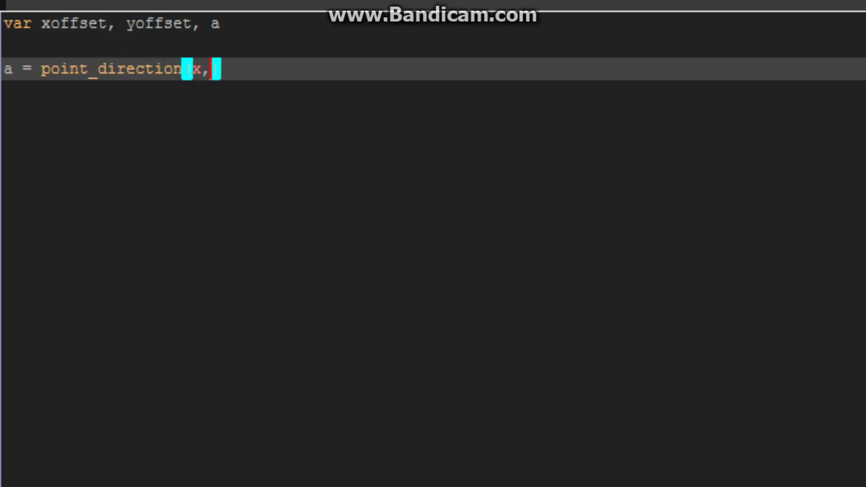
type("y,other")
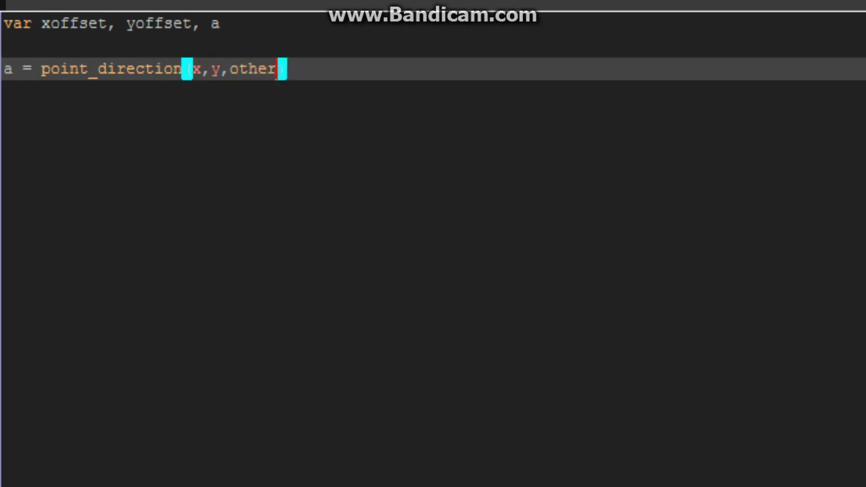
type(".x,other.")
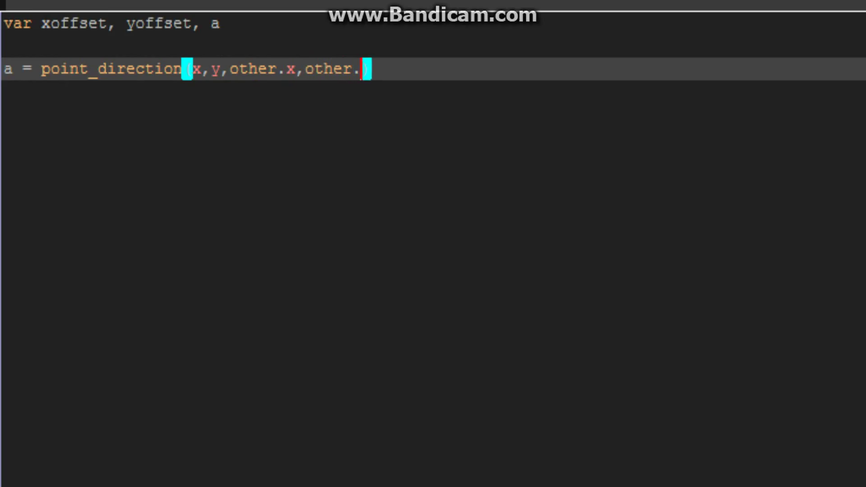
Step: Finish the direction line and add 'xoffset = lengthdir_x(5,a);'
type("y);")
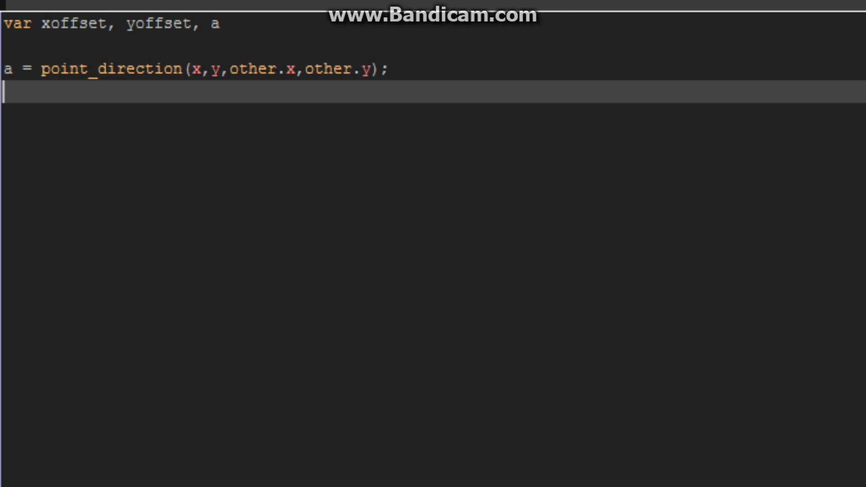
type("x")
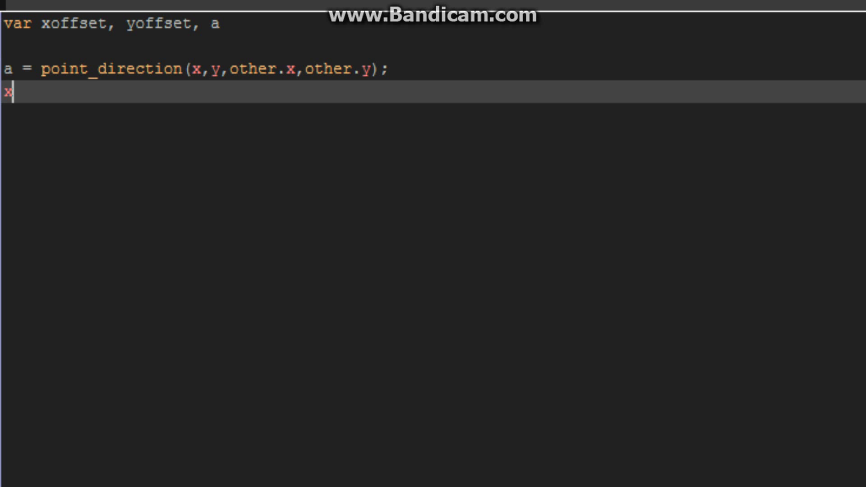
type("of")
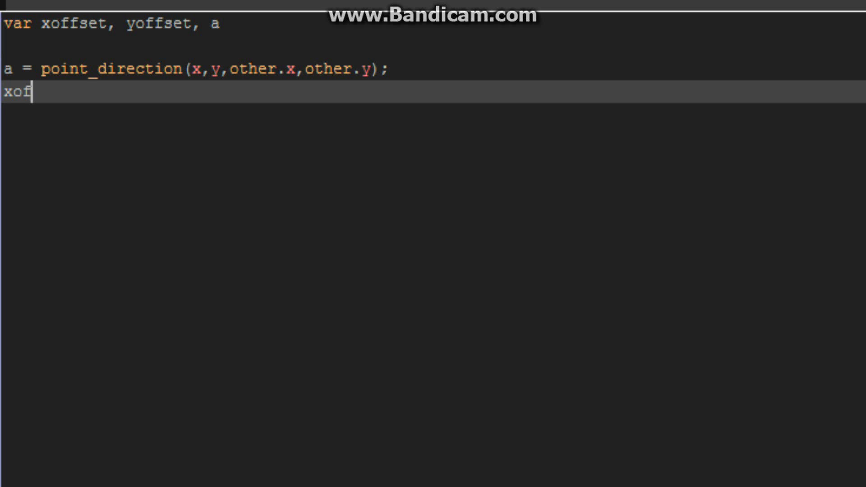
type("fset = le")
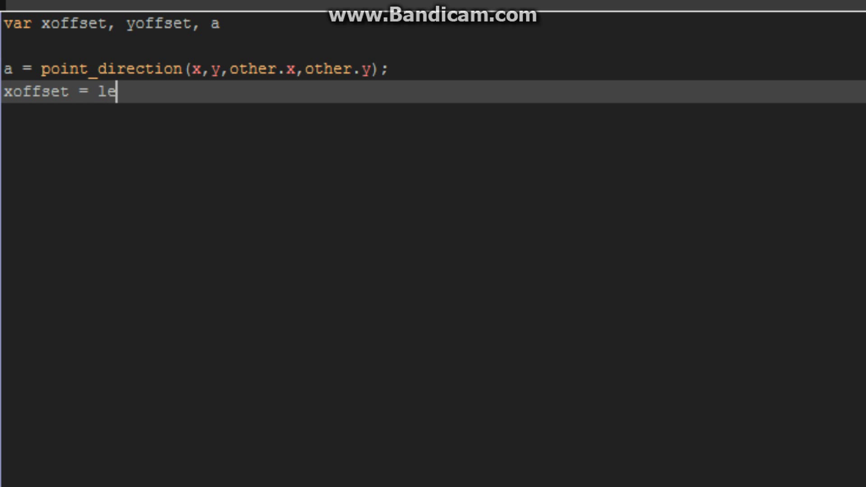
type("ngth_")
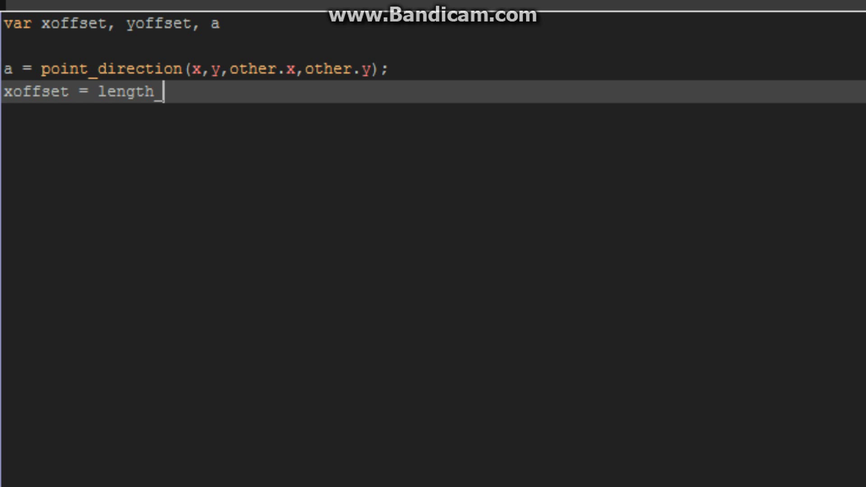
type("dir")
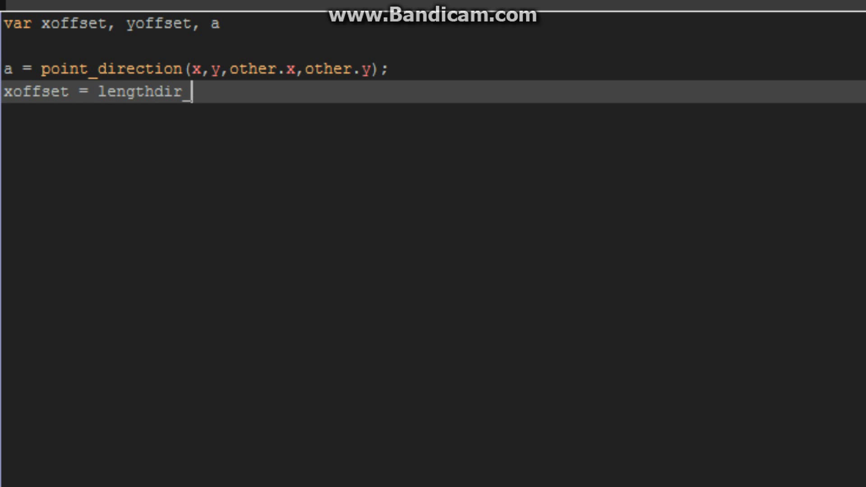
type("x")
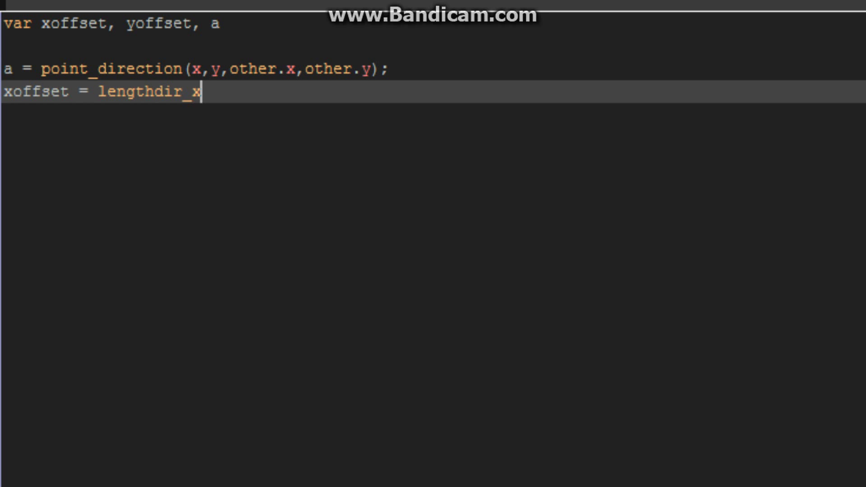
type("(5,a);")
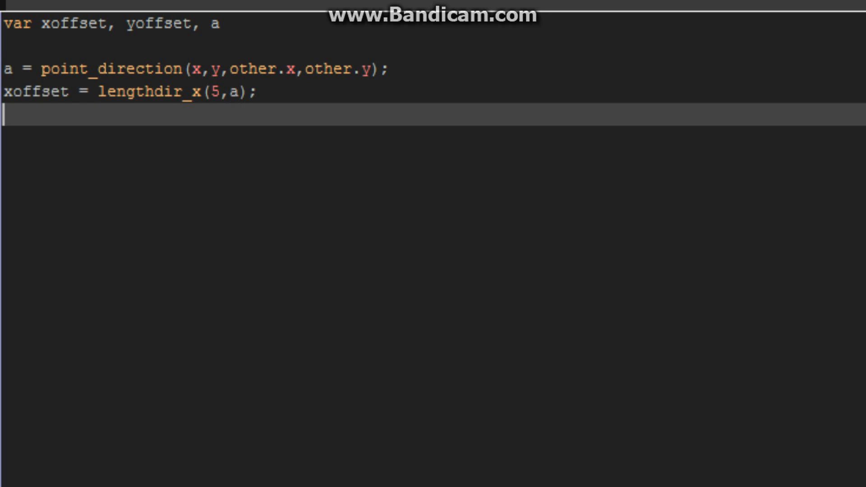
Step: Add 'yoffset = lengthdir_y(5,a);' and start a new line
type("yoffs")
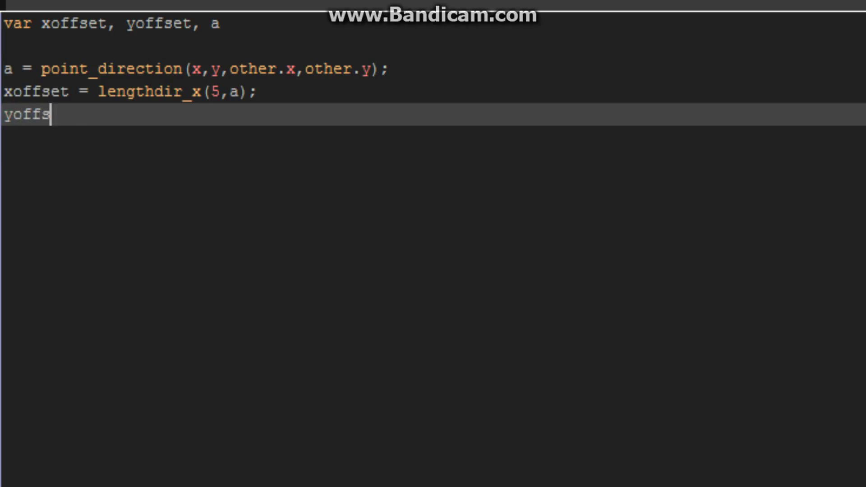
type("et =")
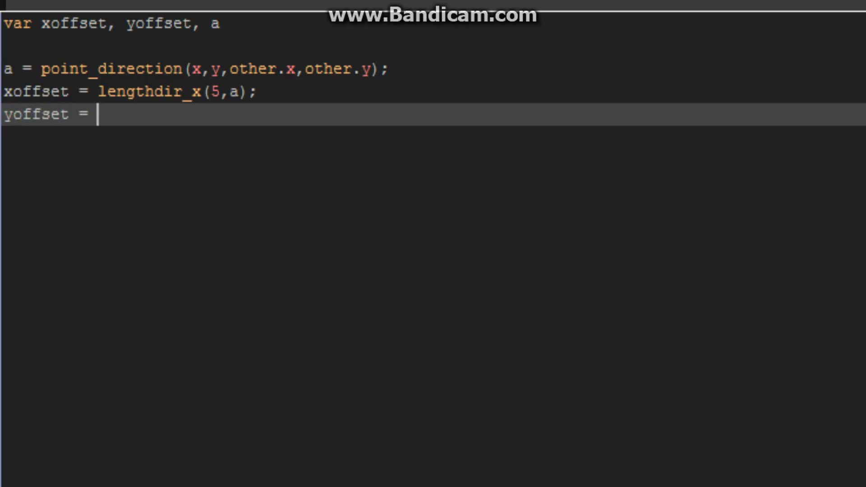
type("len")
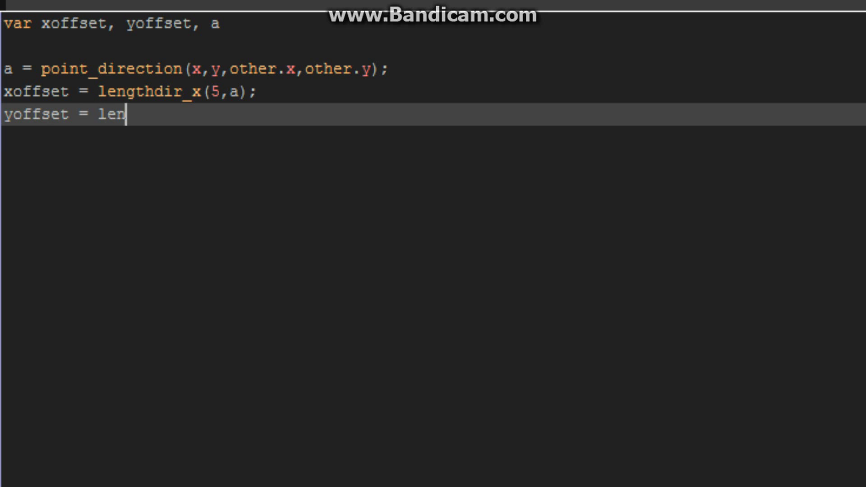
type("gthdi")
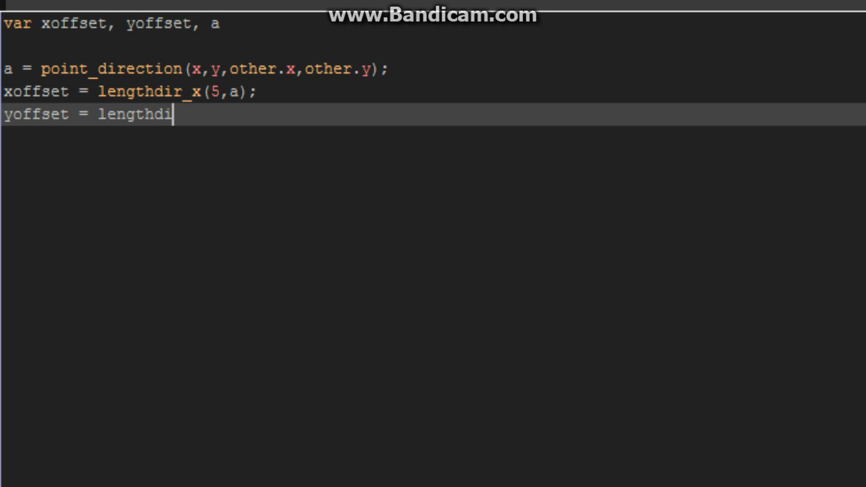
type("r")
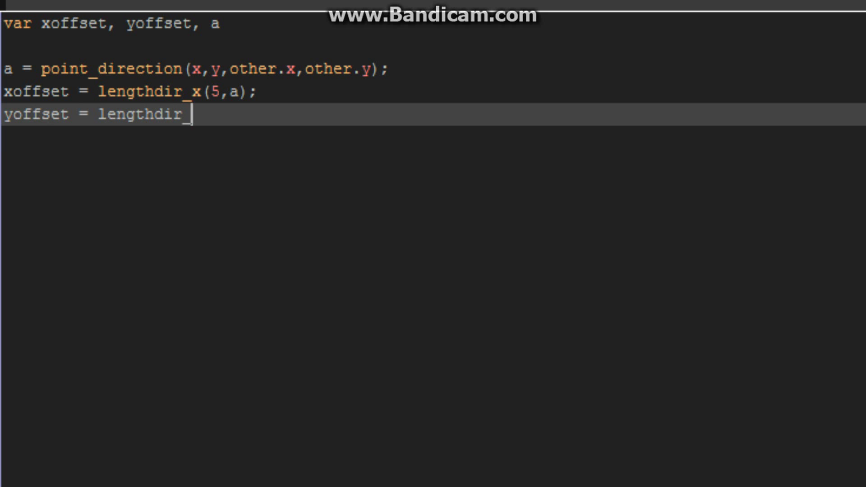
type("_y(5, a)")
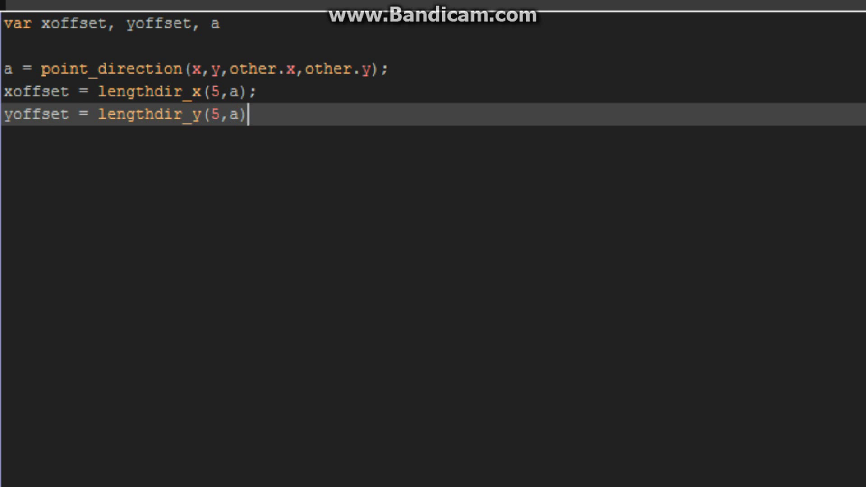
key("Enter")
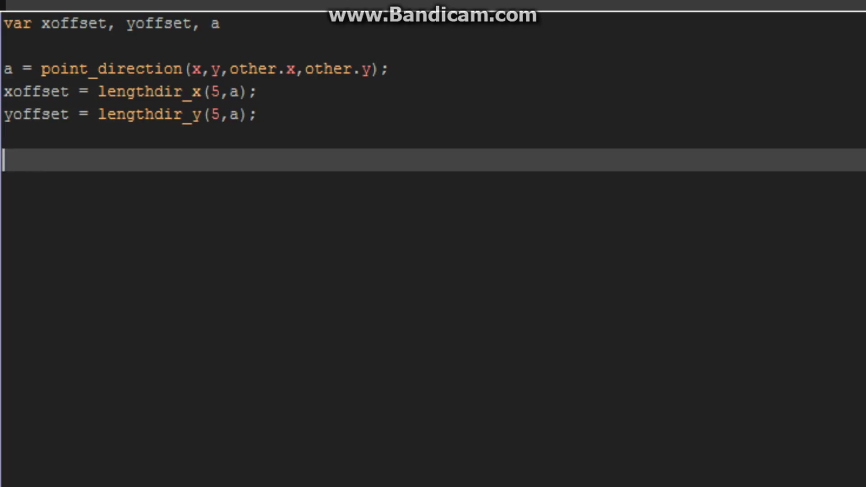
Step: Start a while(place_meeting(x,y,other)) loop that subtracts xoffset from x
type("whlie()")
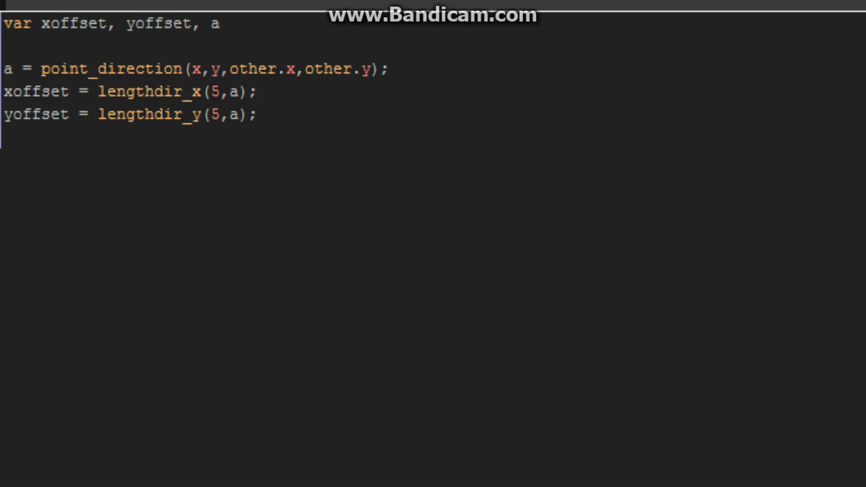
type("while(placE_")
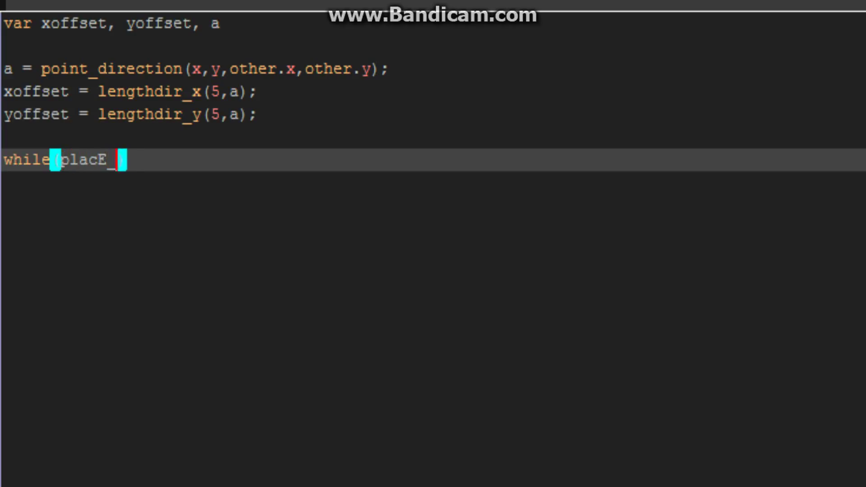
type("place_meeti")
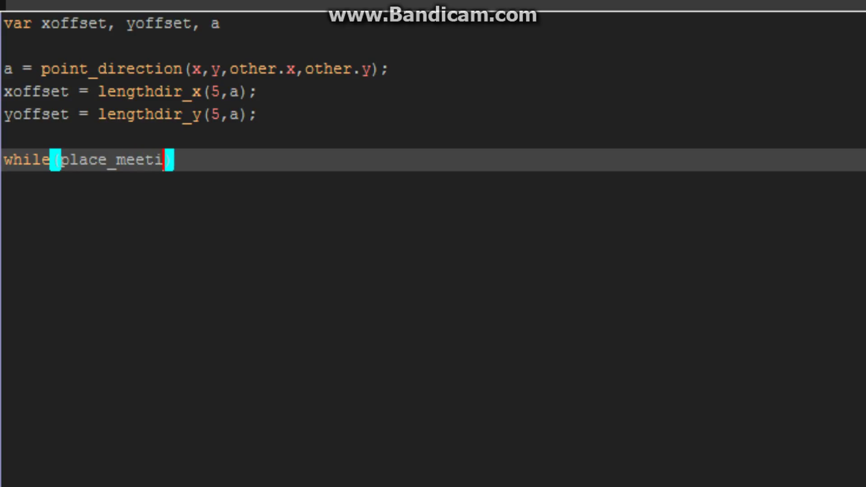
type("ng(x,y,")
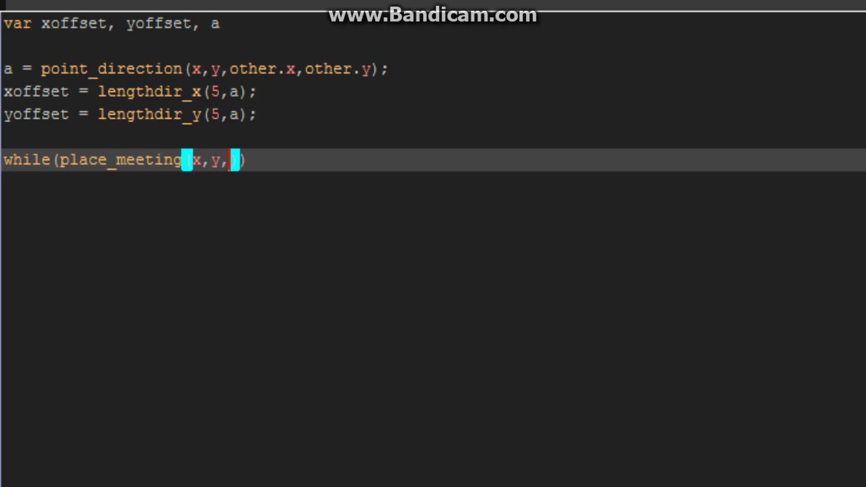
type("other")
type("{")
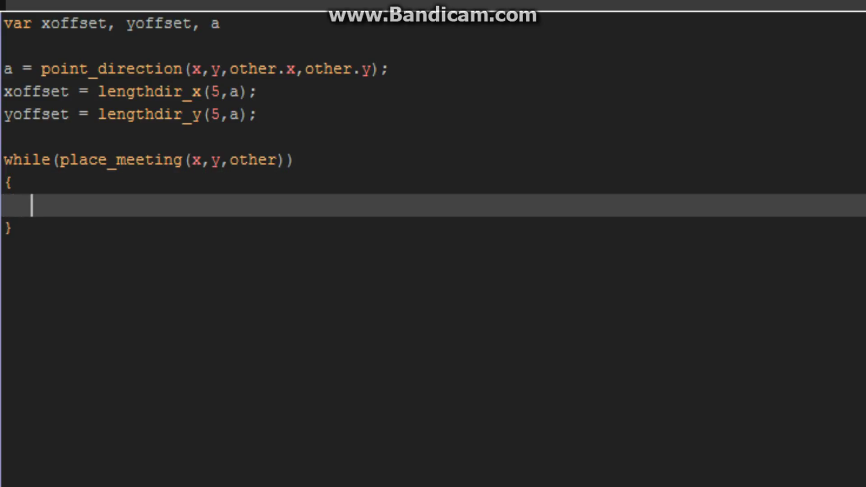
type("x")
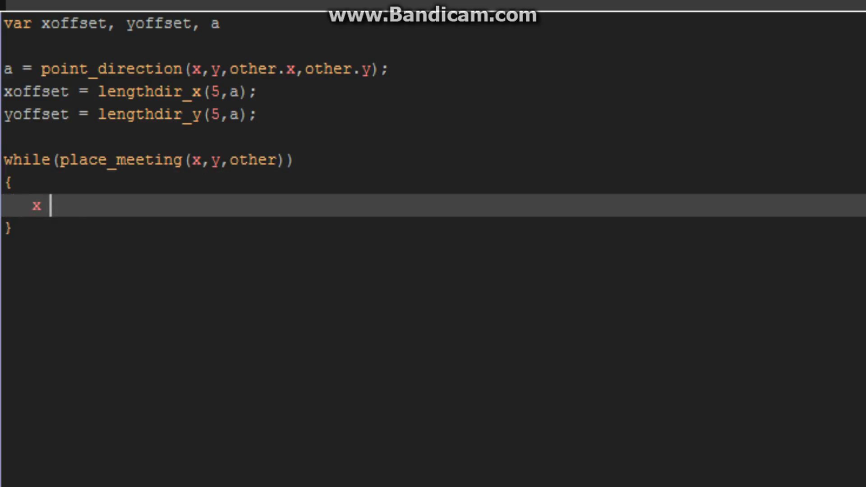
type("-=")
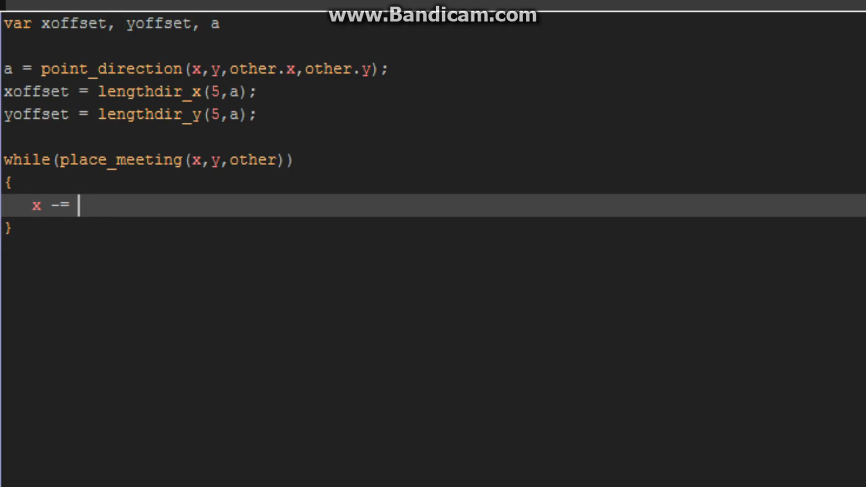
type("xoffset;")
type("y -=")
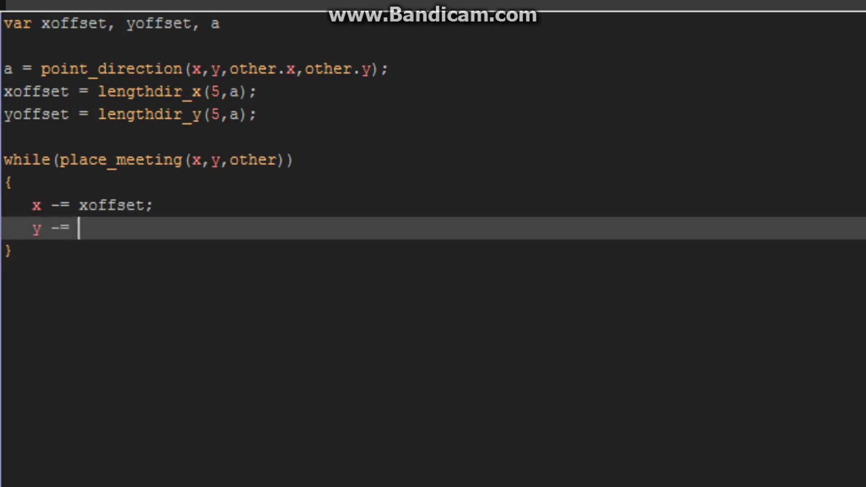
Step: Subtract yoffset from y and add the offsets to other.x and other.y
type("yoffset;")
type("other")
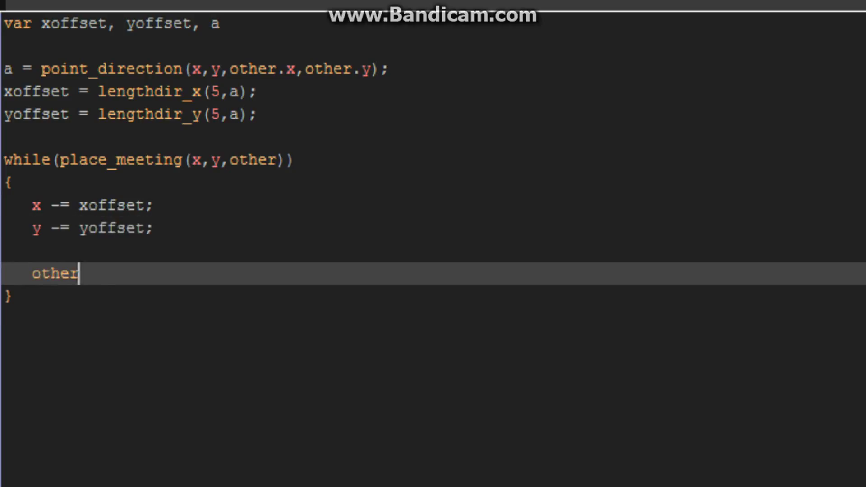
type(".x +=")
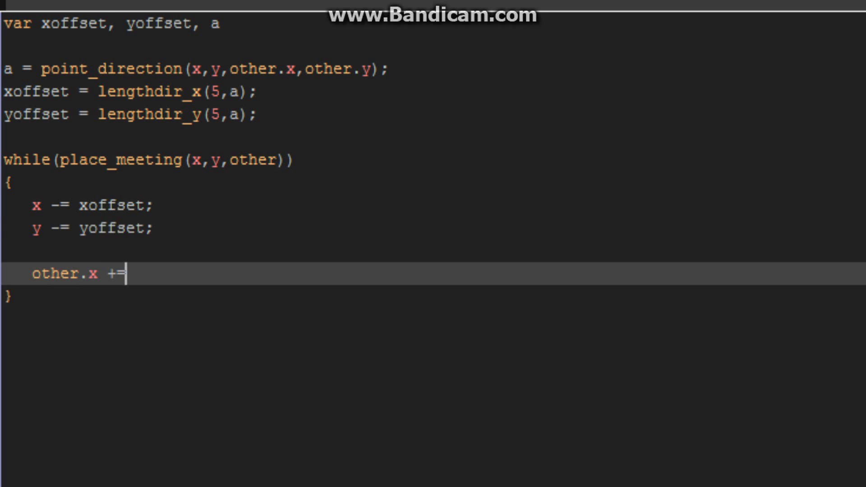
type("xoffset;")
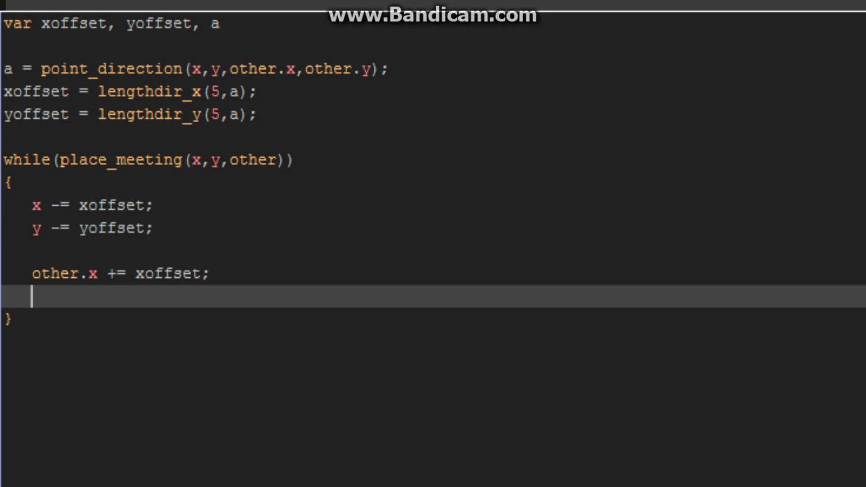
type("other.y")
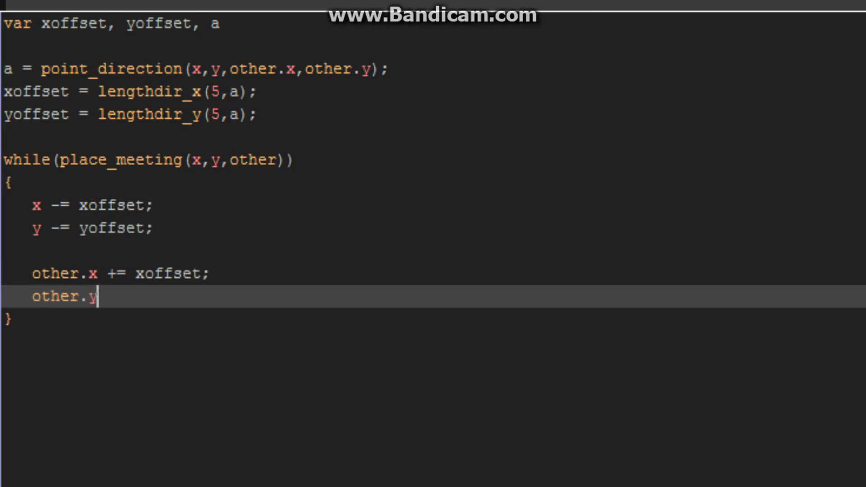
type("+= yoffset;")
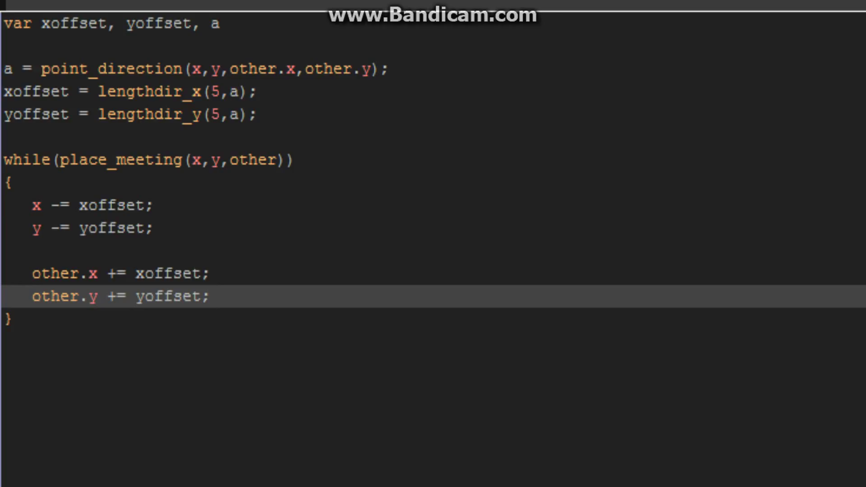
Step: Save the collision code, place an ob_Enemy instance in room0, and run the game
left_click(143, 297)
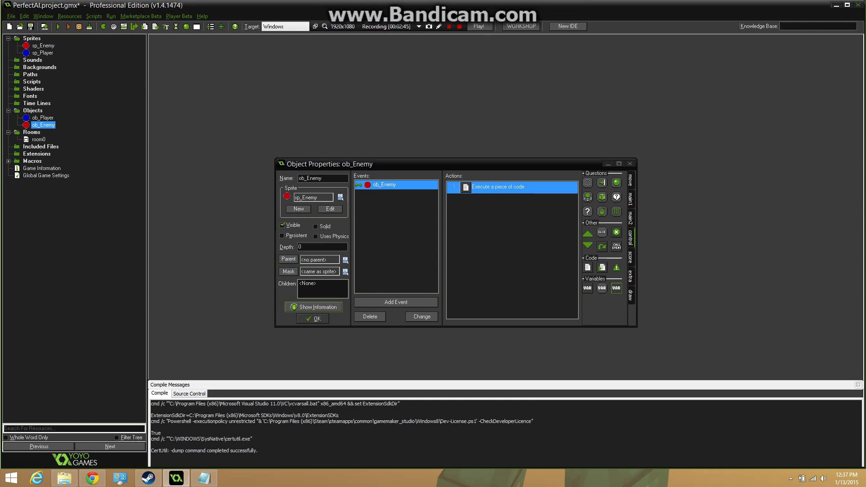
left_click(312, 319)
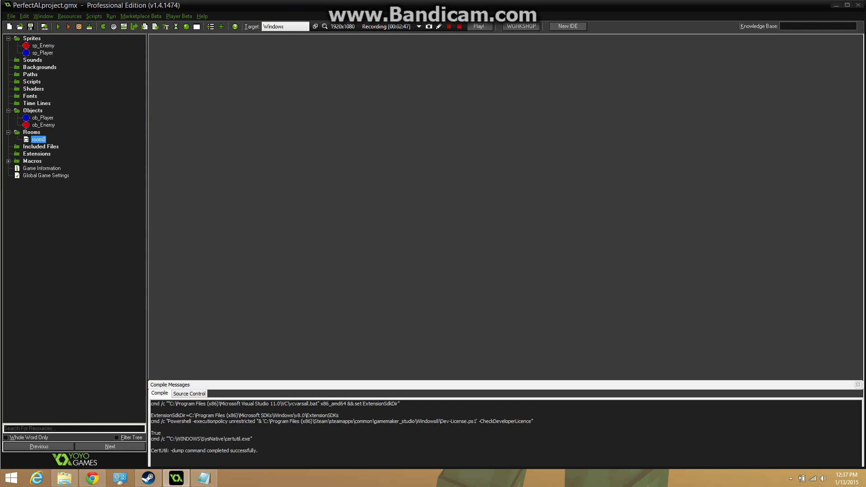
double_click(38, 139)
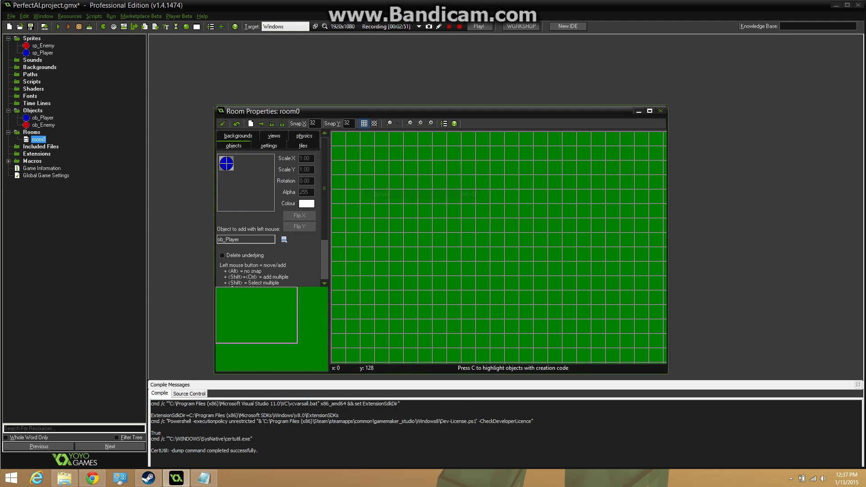
left_click(368, 173)
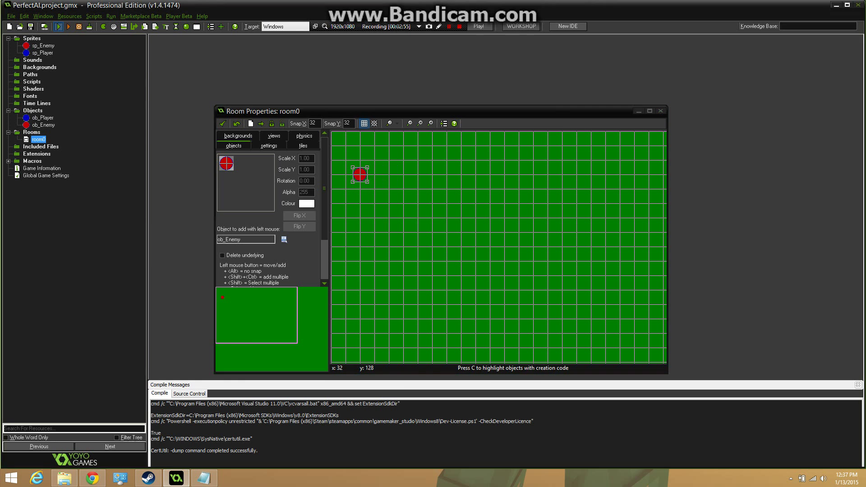
left_click(59, 27)
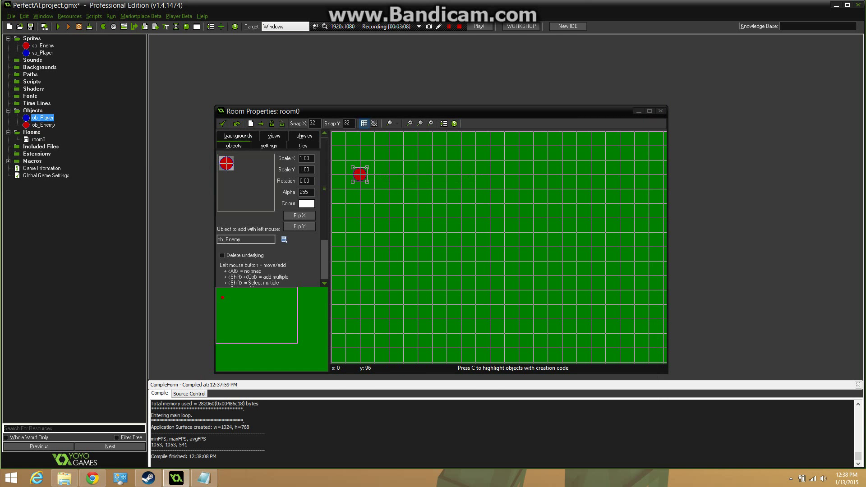
Step: Place ob_Player in room0 and create a 32×32 sp_Wall sprite with its collision mask
left_click(506, 246)
type("sp_Wal")
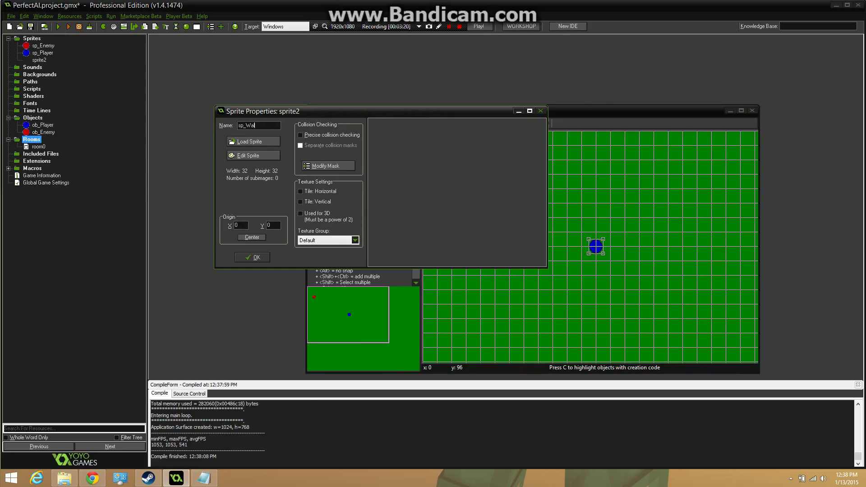
left_click(253, 155)
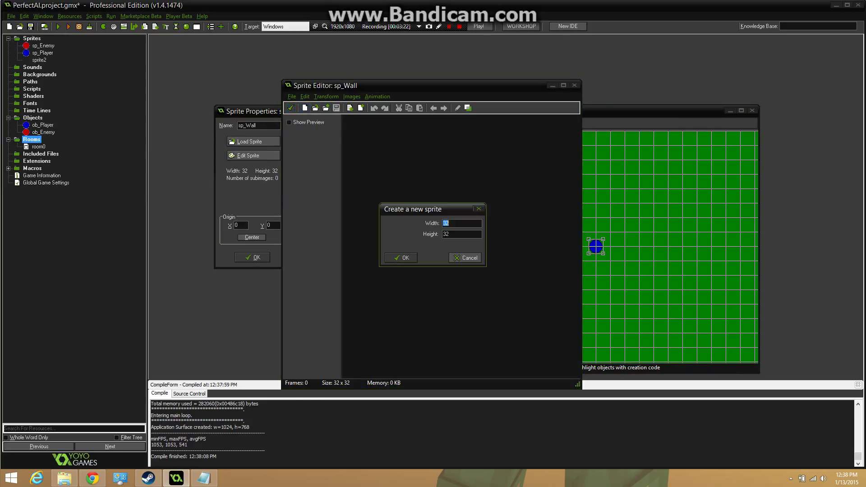
left_click(400, 258)
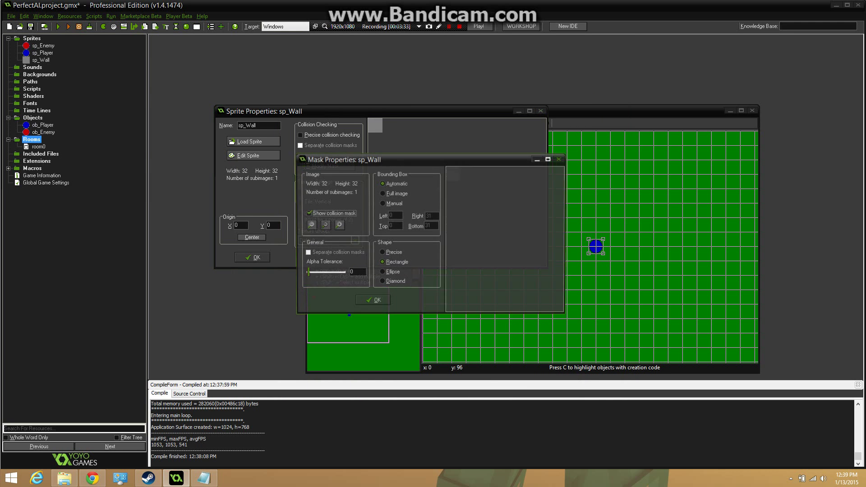
left_click(372, 300)
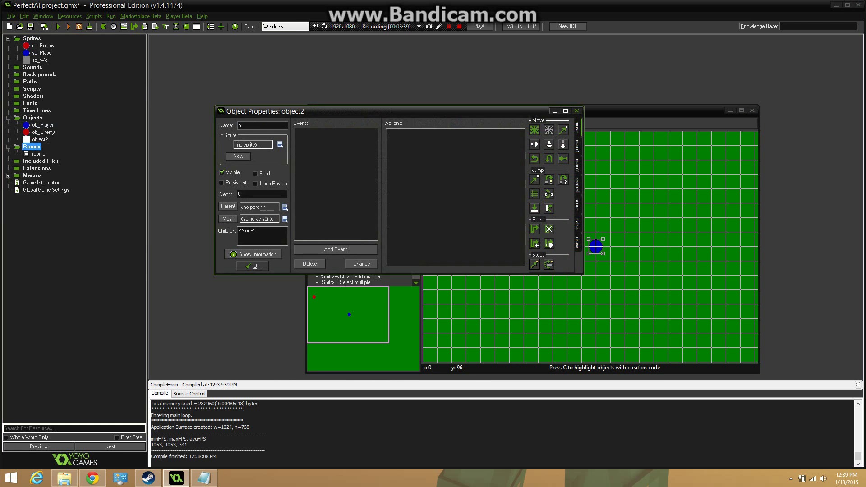
Step: Name the new object ob_Wall and reopen ob_Enemy's properties
type("ob_Wall")
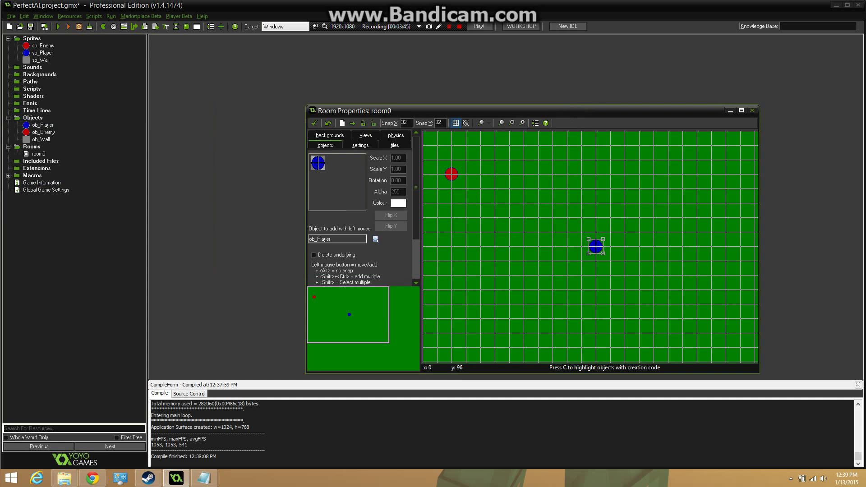
left_click(40, 140)
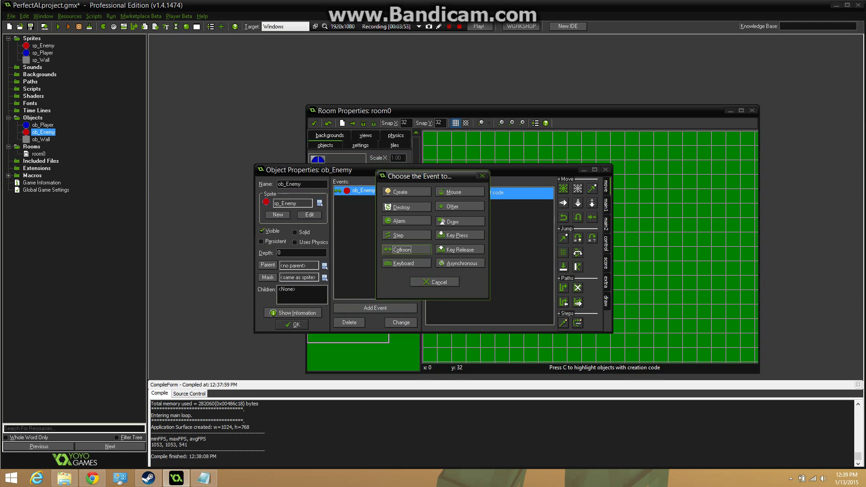
Step: Add a Create event to ob_Enemy with the code 'spd=5;'
left_click(399, 234)
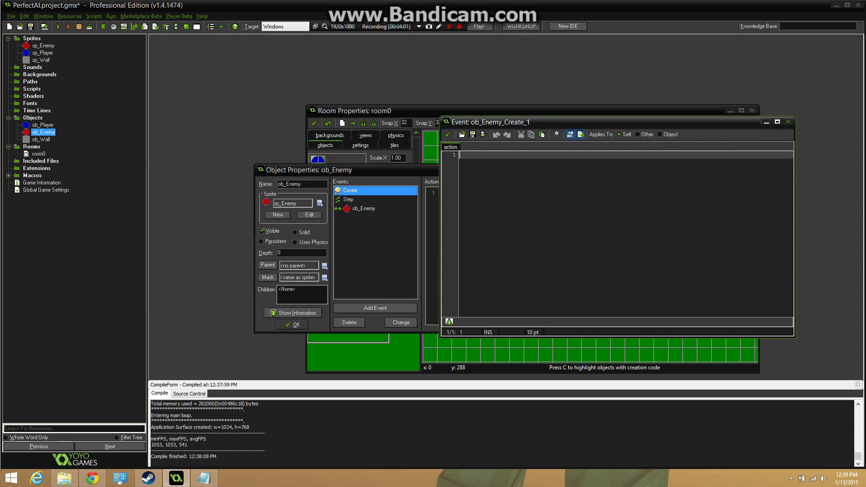
type("spd=")
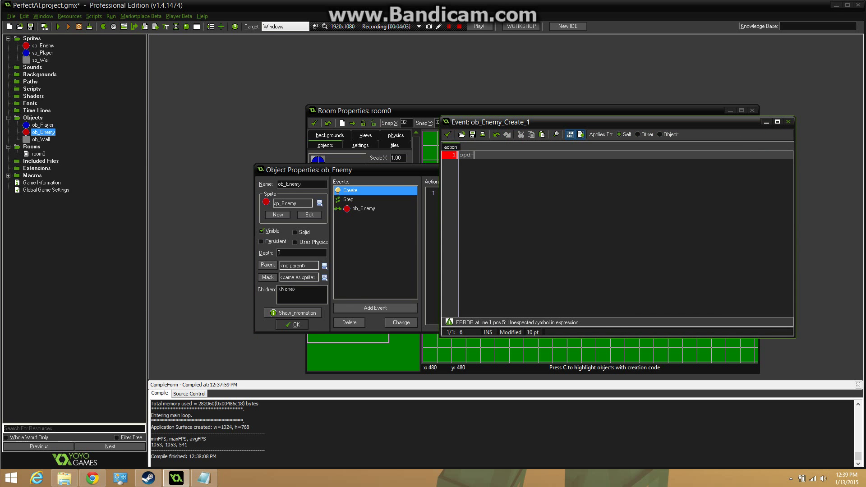
type("5;")
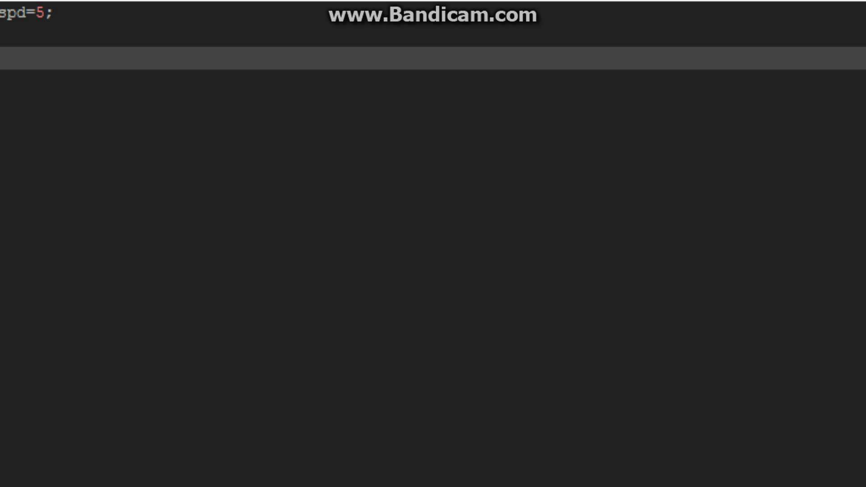
Step: Add grid=mp_grid_create(0,0,room_width/32,room_height/32,32,32); to build a 32-pixel grid over the room
type("grid = mp")
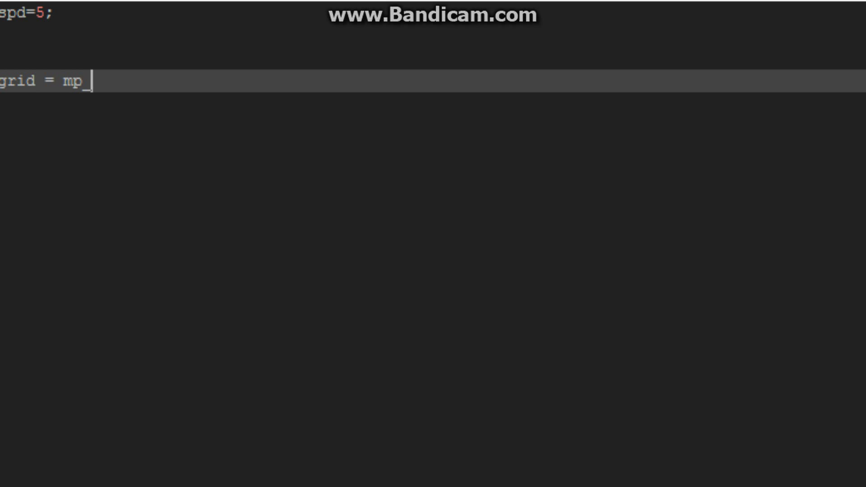
type("_grid_creat")
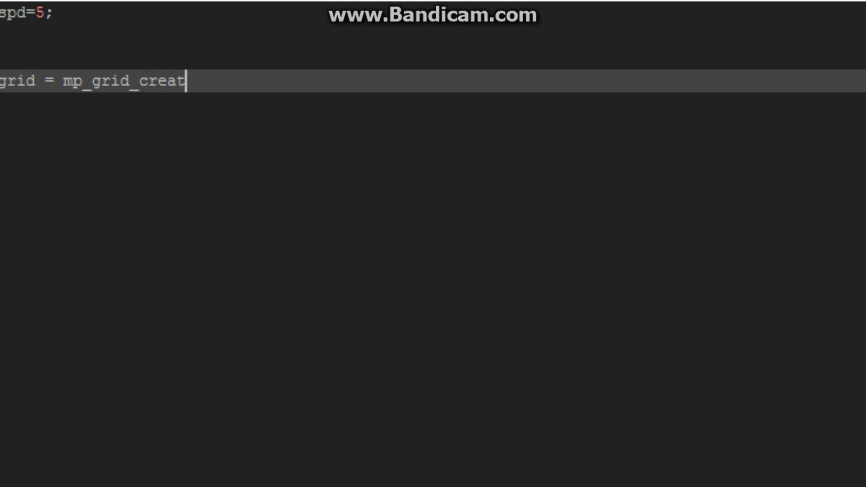
type("e()")
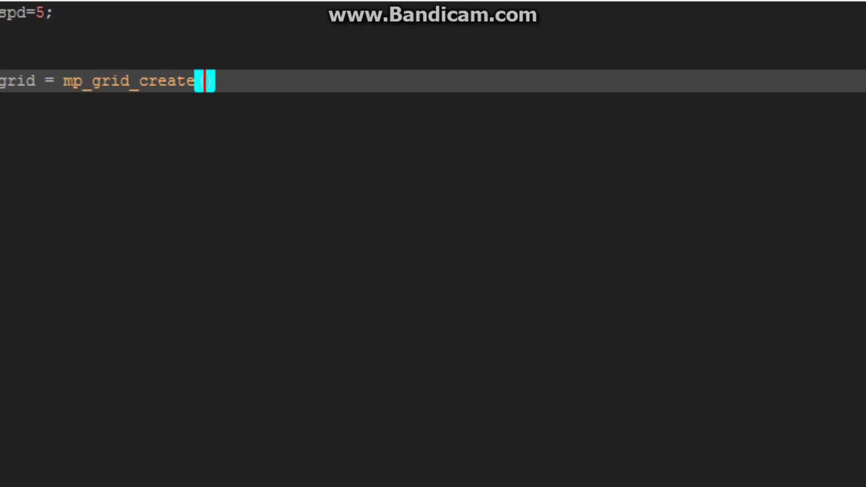
type("0,0")
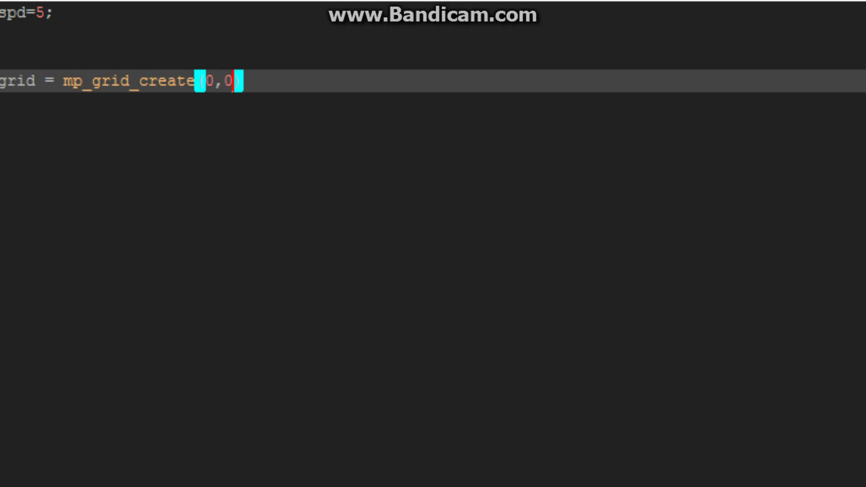
type(",")
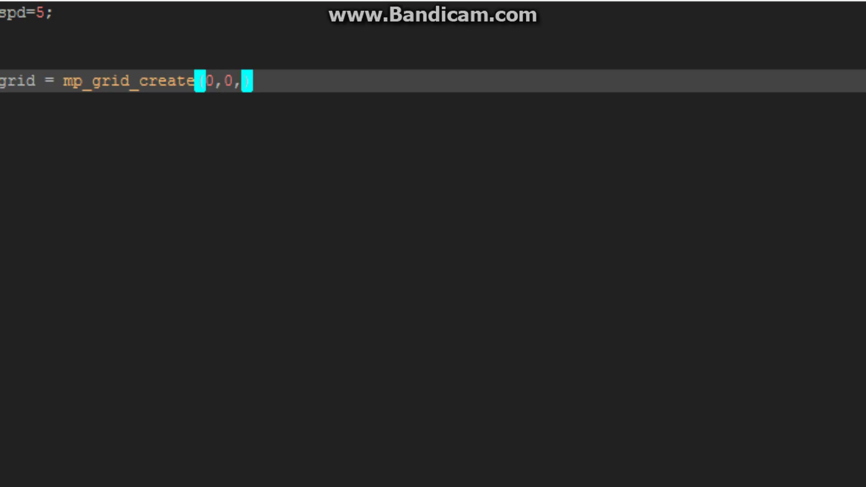
type("room")
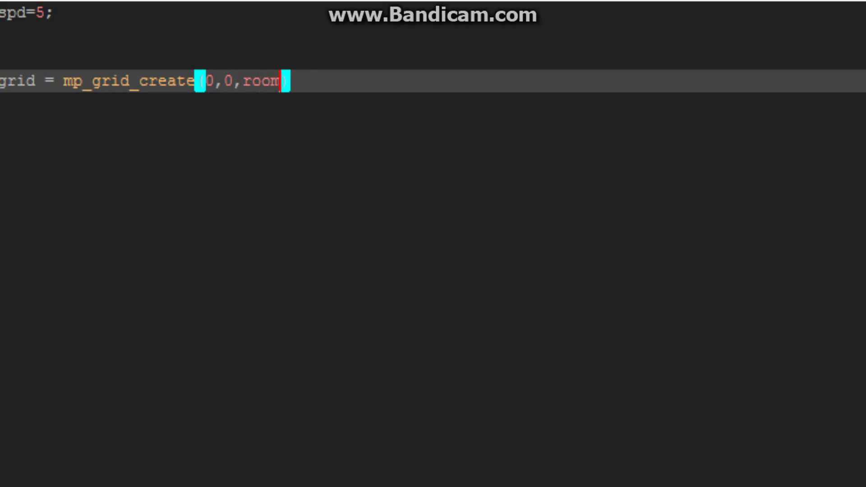
type("_width.")
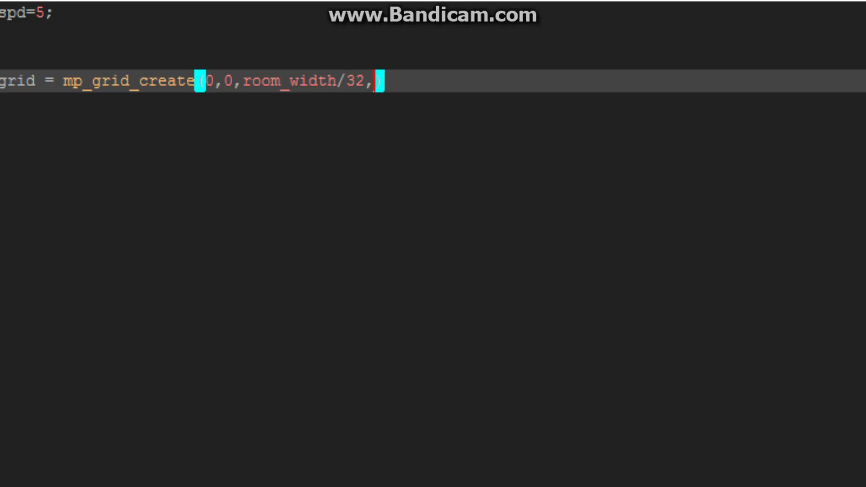
type("room_heig")
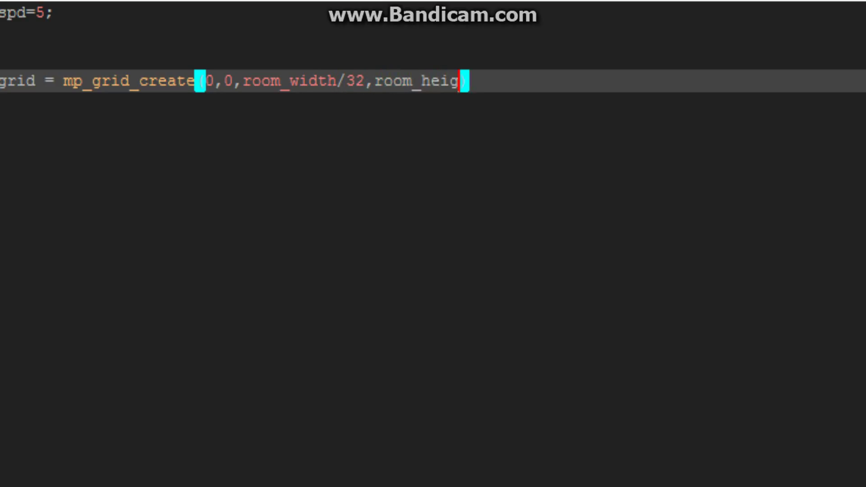
type("ht/32,3")
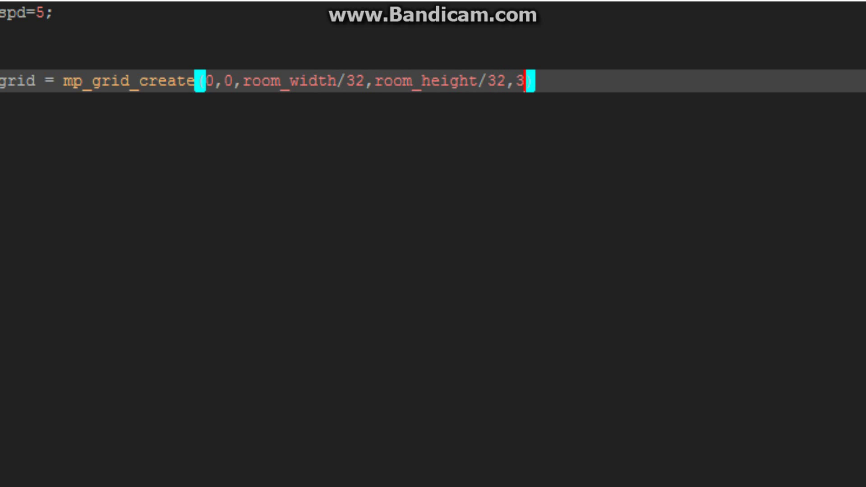
type("2,32);")
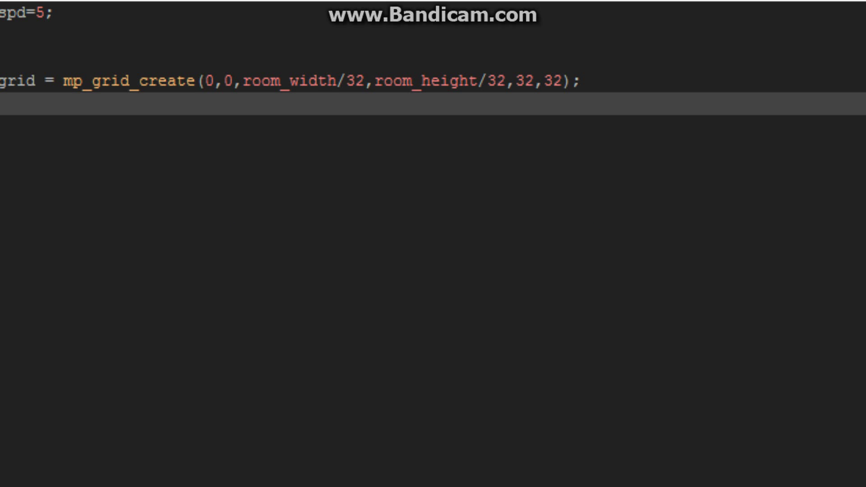
Step: Add path=path_add and begin mp_grid_add_instances(path,ob_Wall, after removing duplicated grid text
type("path")
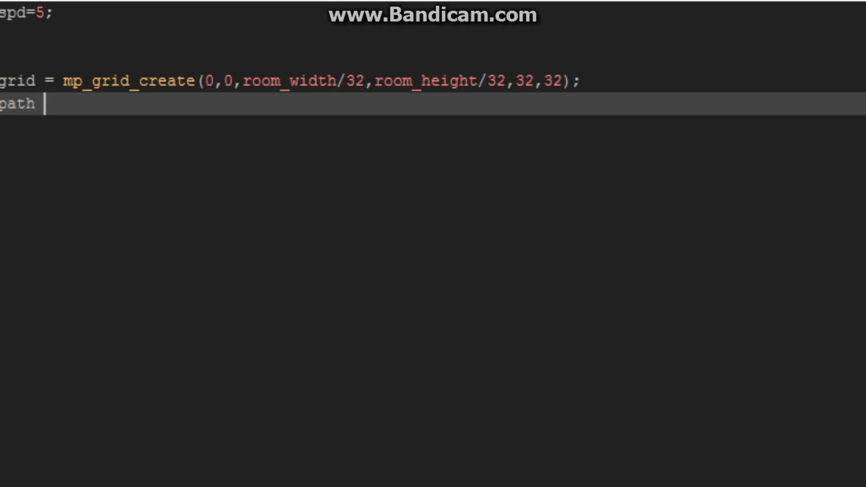
type("=path_add();")
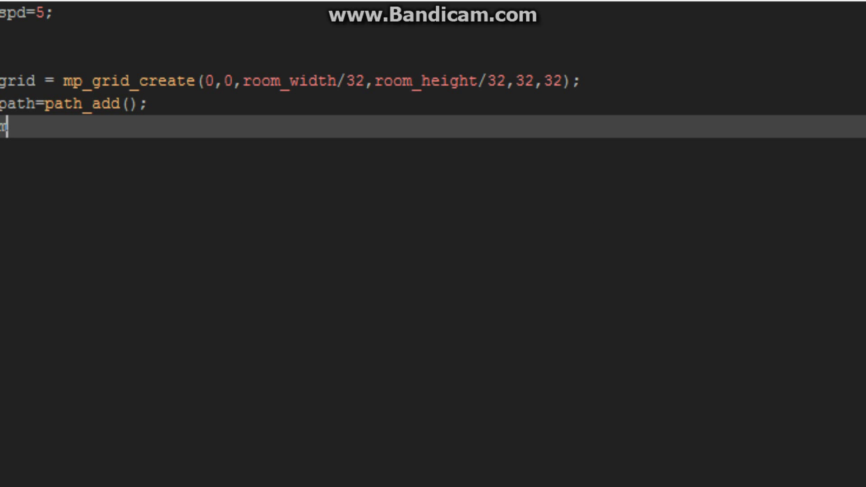
type("mp_grid")
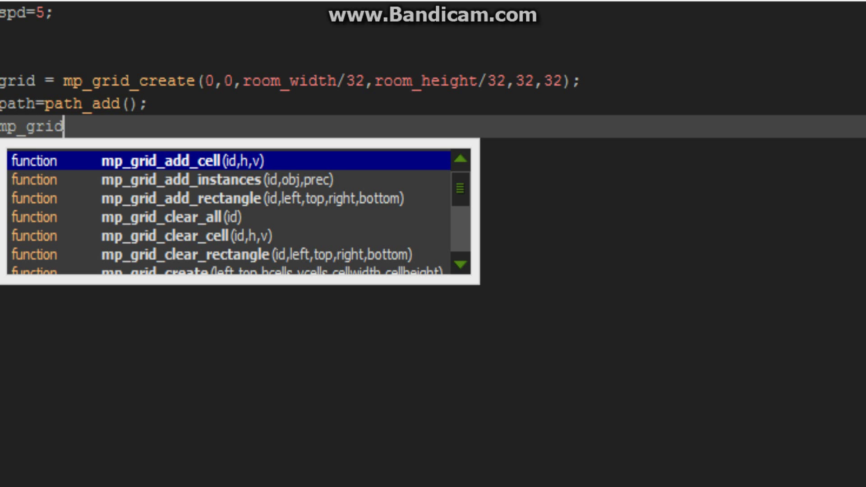
type("_grid")
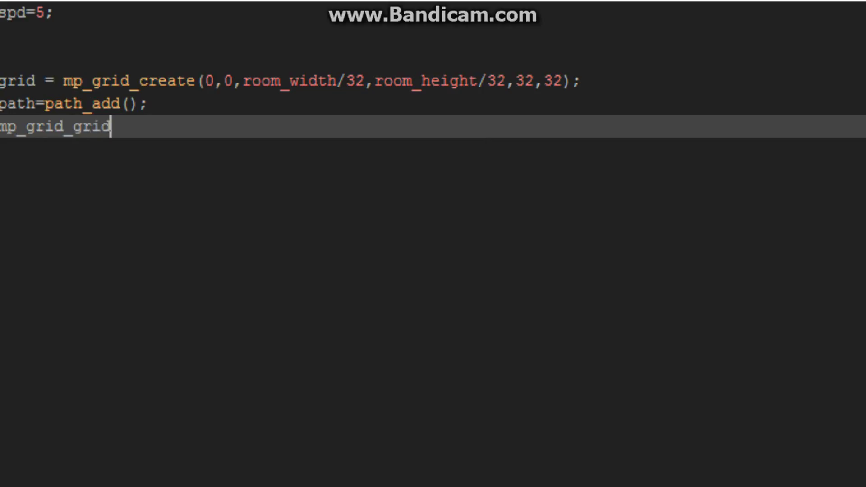
key("BackSpace")
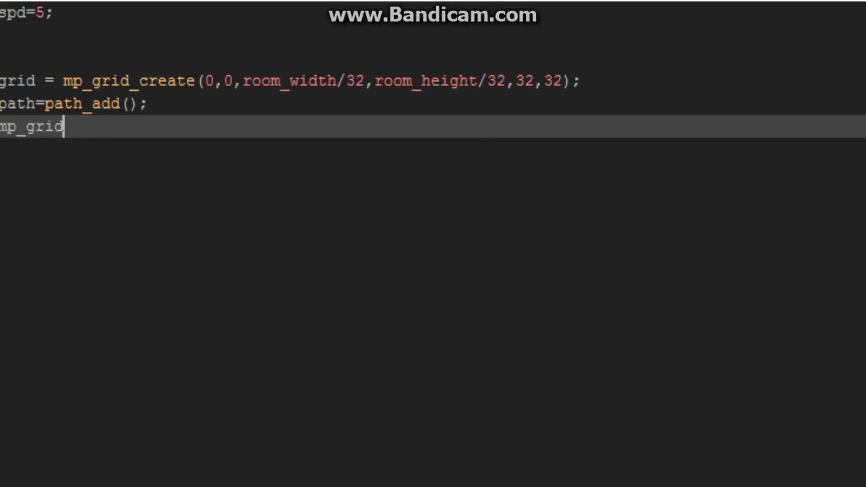
type("_add_in")
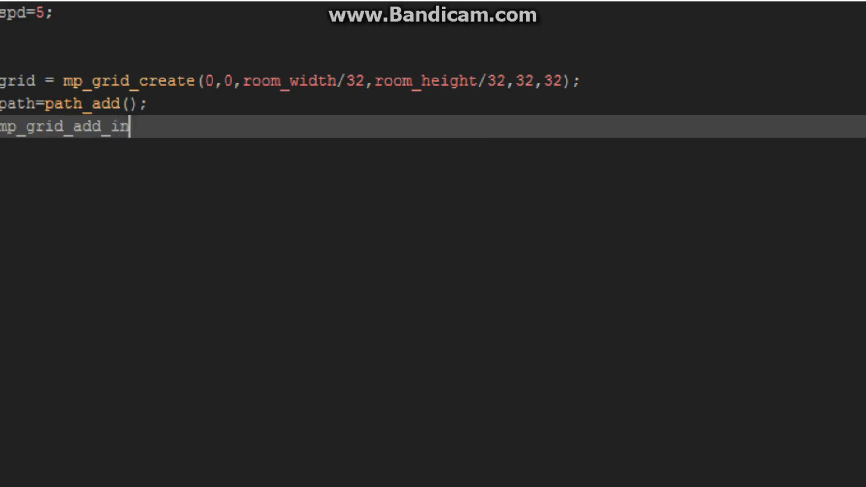
type("stances")
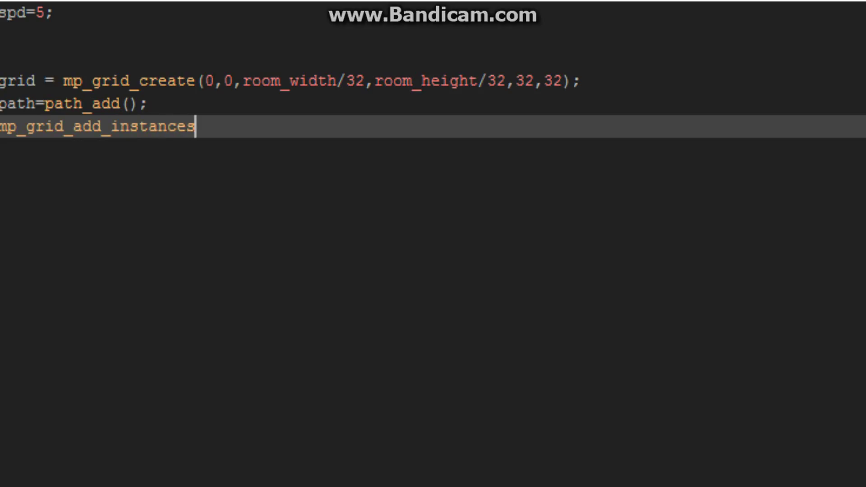
type("(pat")
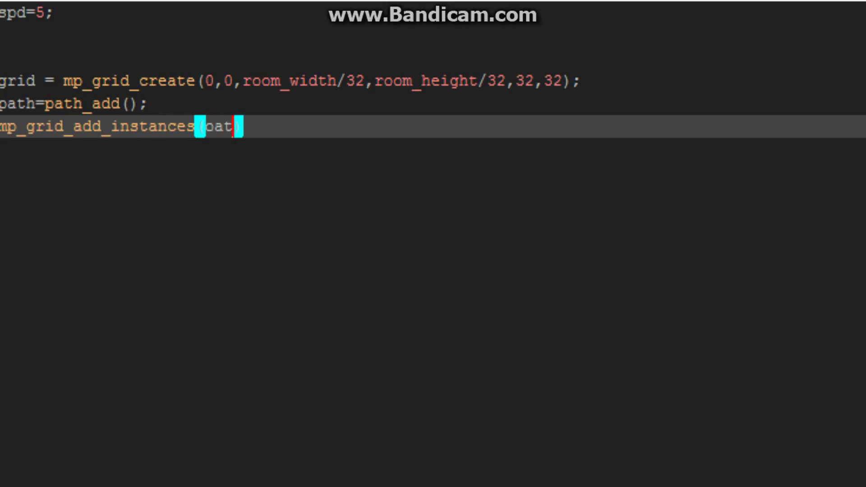
type("h,")
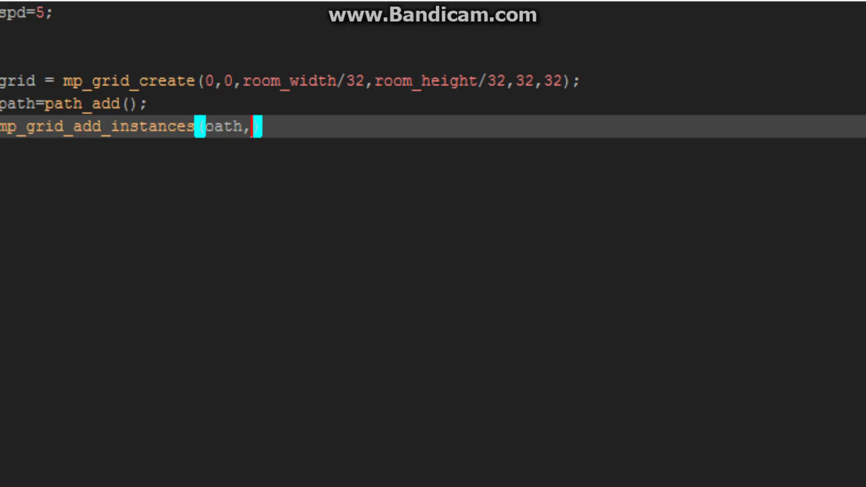
type("ob")
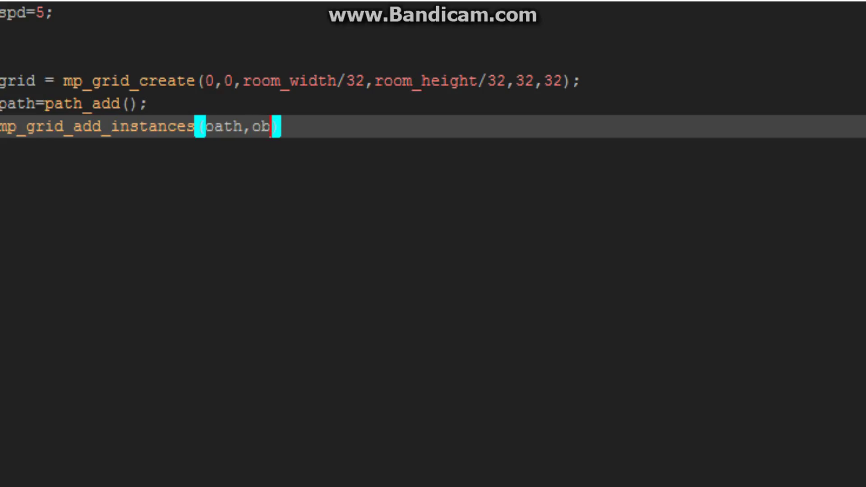
type("_Wall,")
type("mp_")
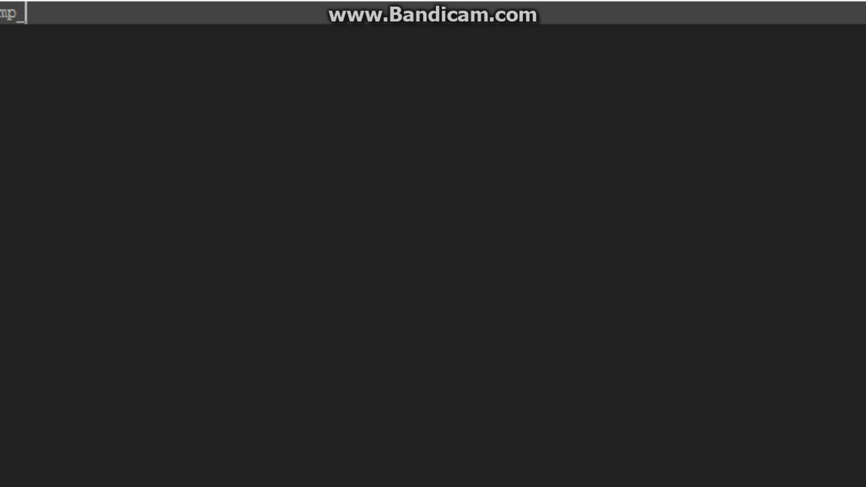
Step: Type mp_grid_path(grid,path,x,y,target.x on the new line
type("grid_path(grid")
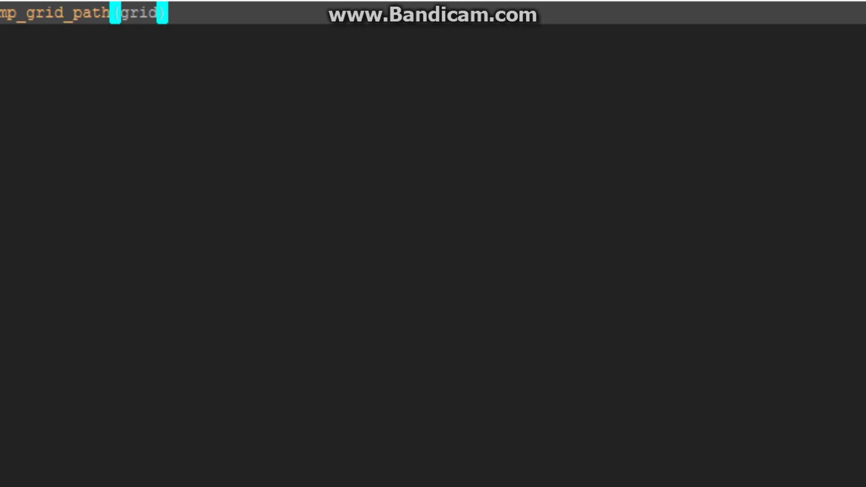
type(",path,x")
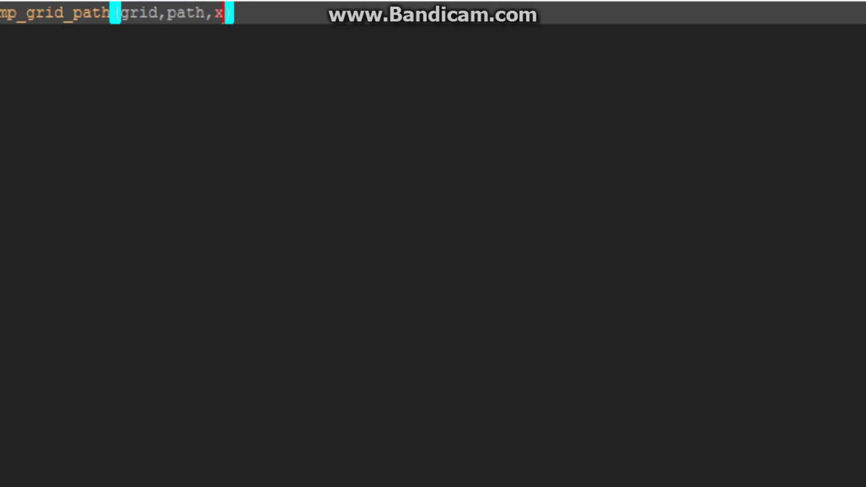
type(",y,targe")
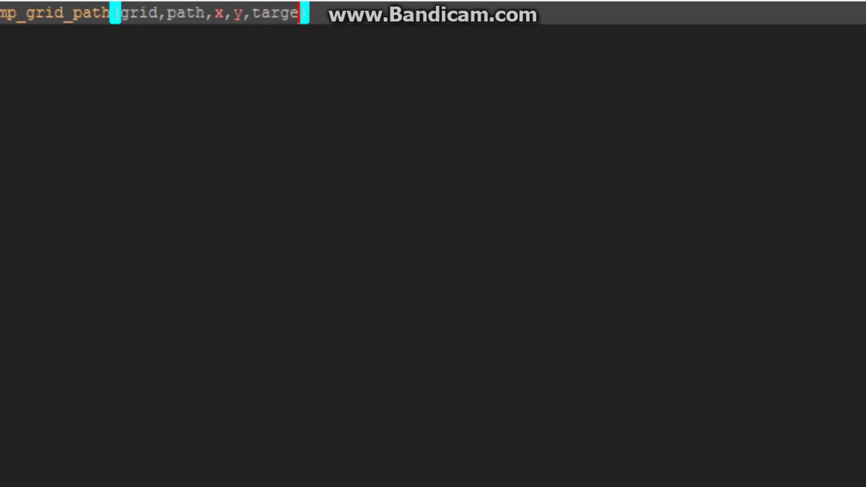
type(".x")
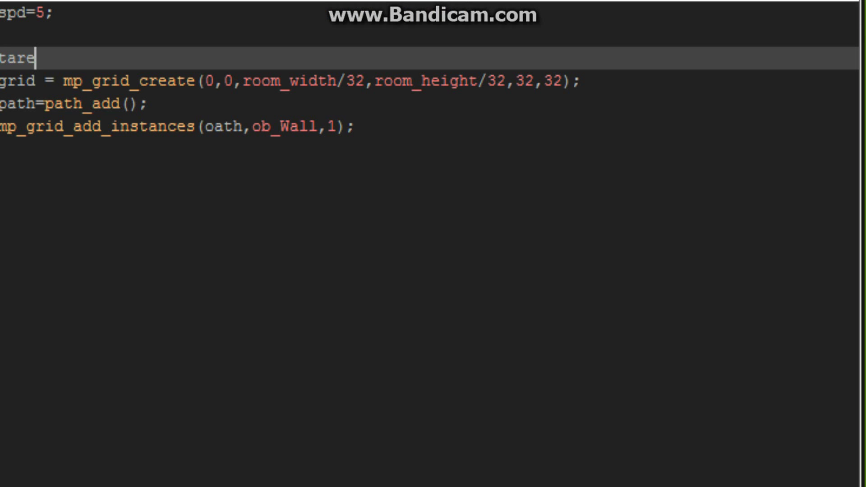
Step: Add the line target=ob_Player; to ob_Enemy's Create code
type("get=")
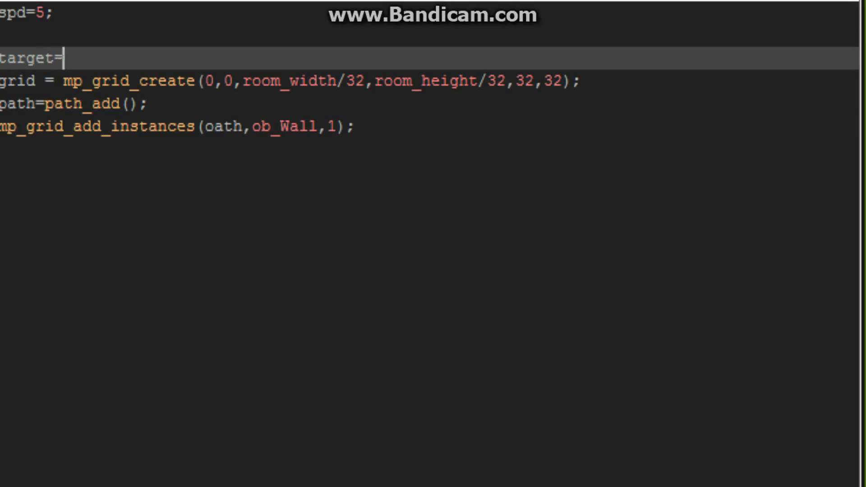
type("ob_Player")
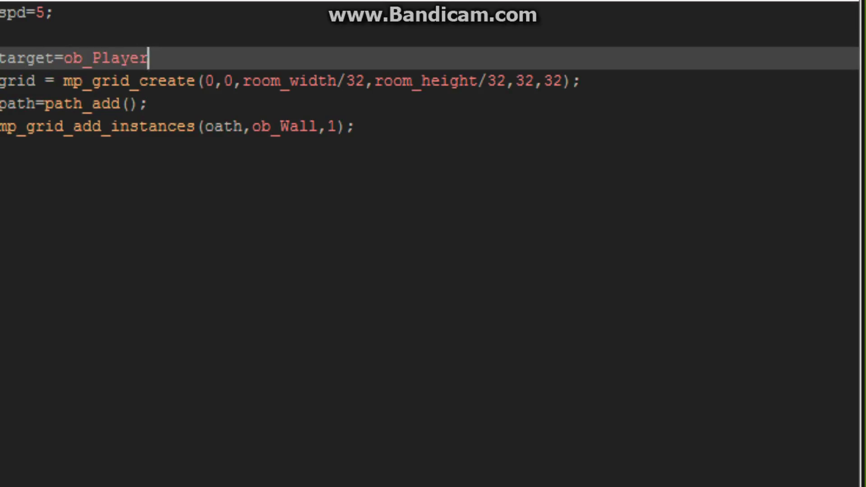
type(";")
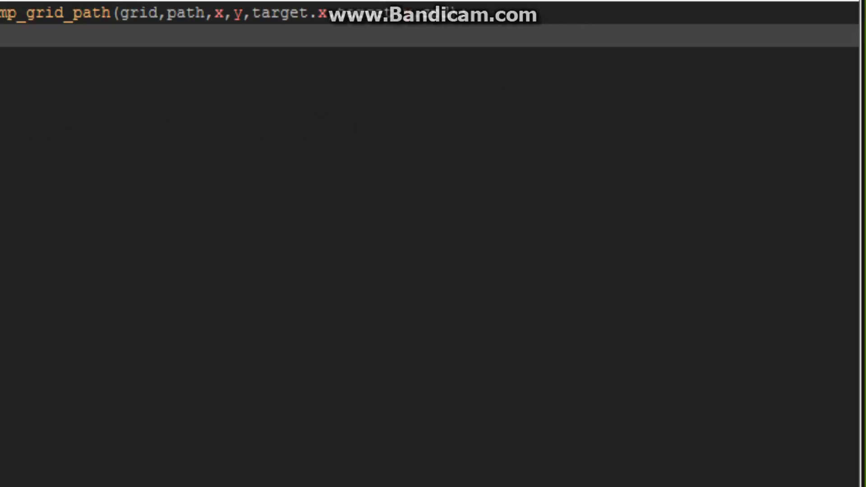
Step: Add path_start(path,spd,"",1); below the mp_grid_path call
type("path_start(")
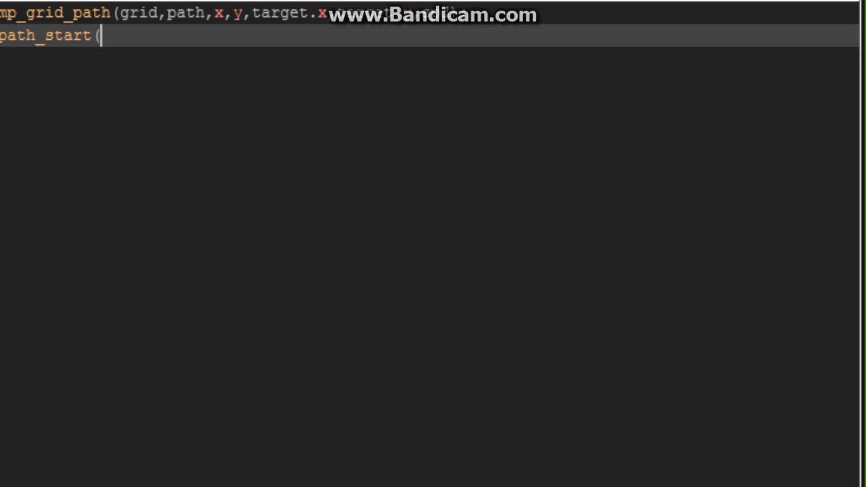
type("pat")
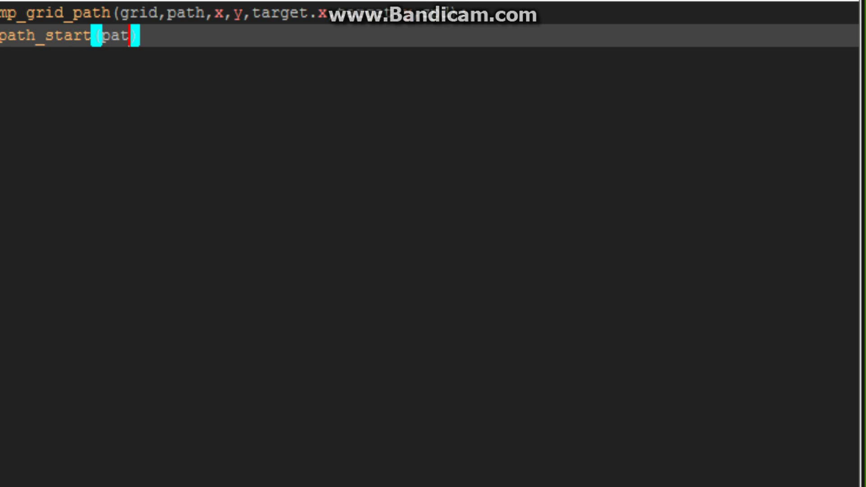
type(",spd")
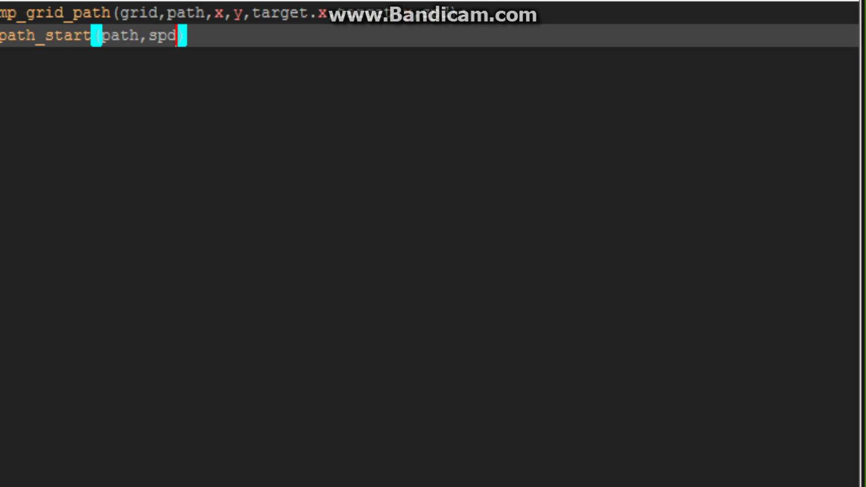
type(",")
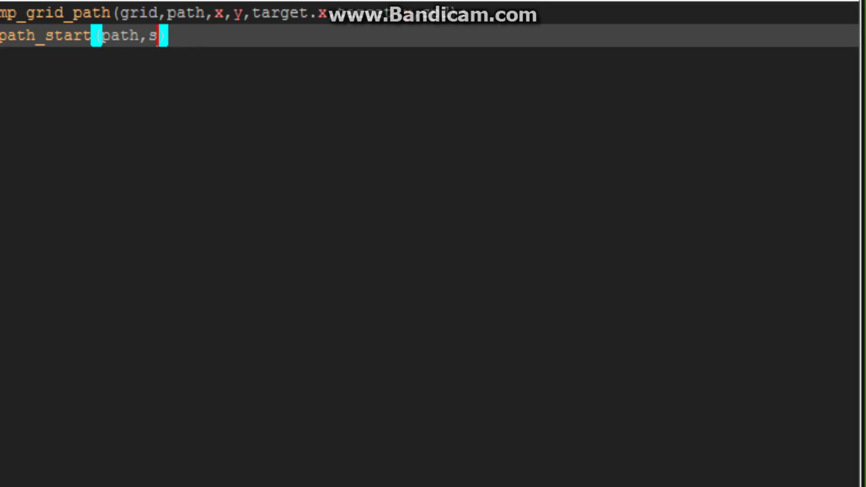
type("pd,\"\",1")
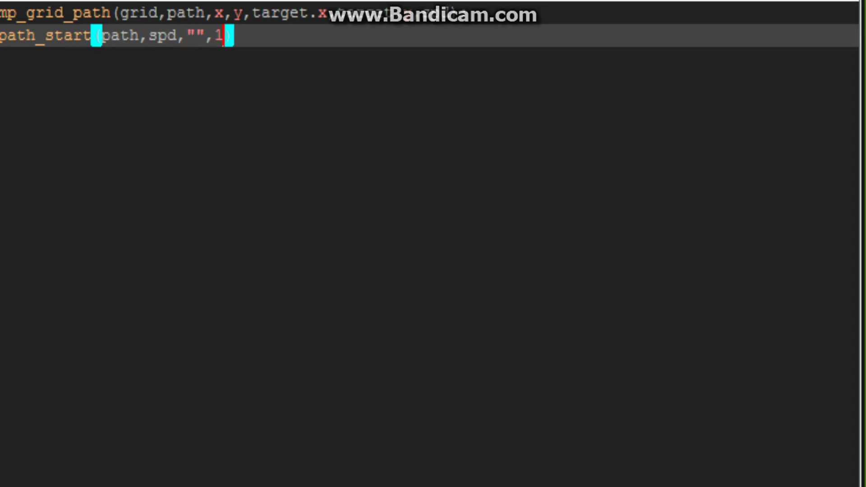
type(";")
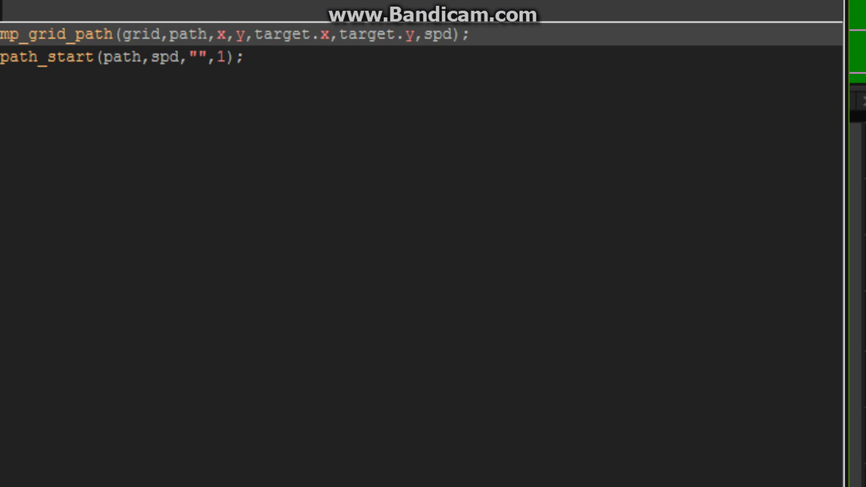
Step: Discard the stray place_ text and add an ob_Player collision event to ob_Enemy
type("place_")
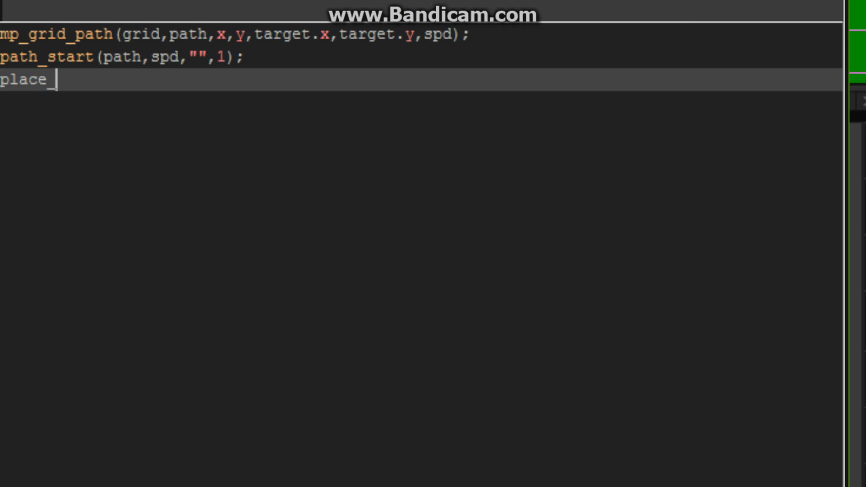
key("BackSpace")
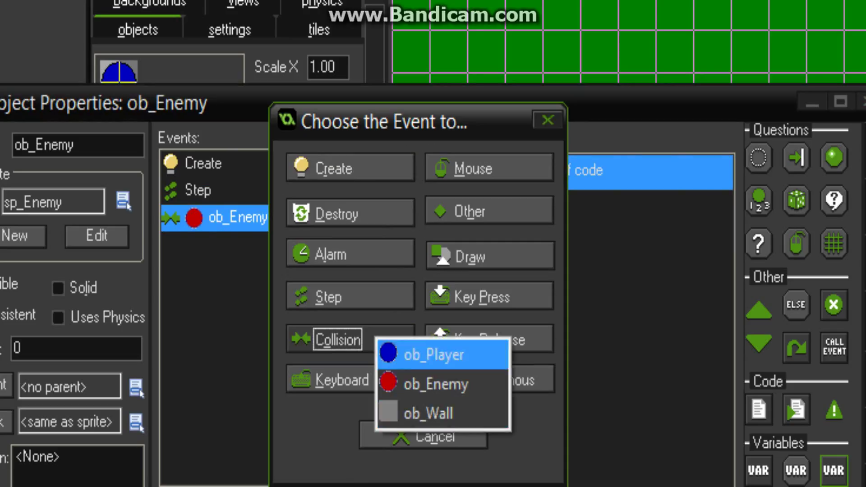
left_click(436, 355)
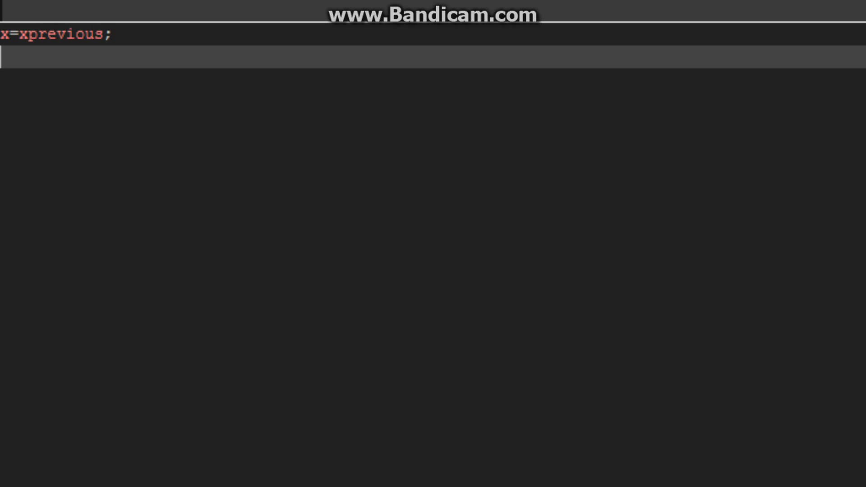
Step: Add y=yprevious; to the collision code and save the changes
type("y=yprev")
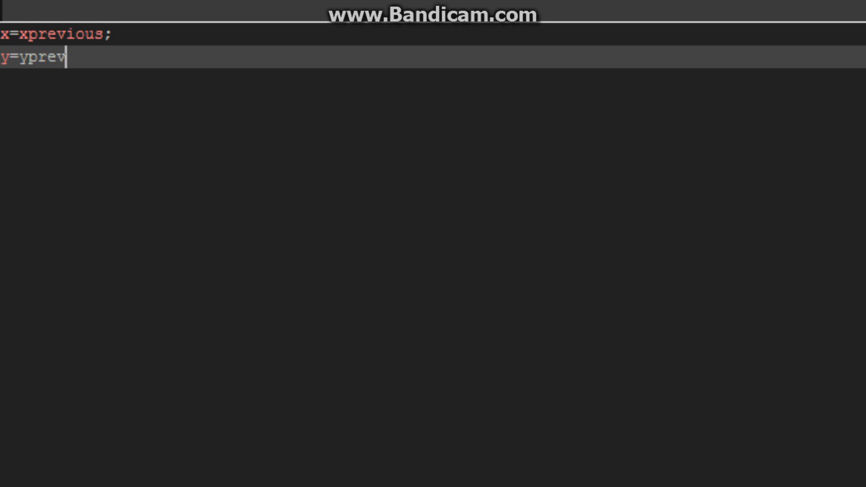
type("ious;")
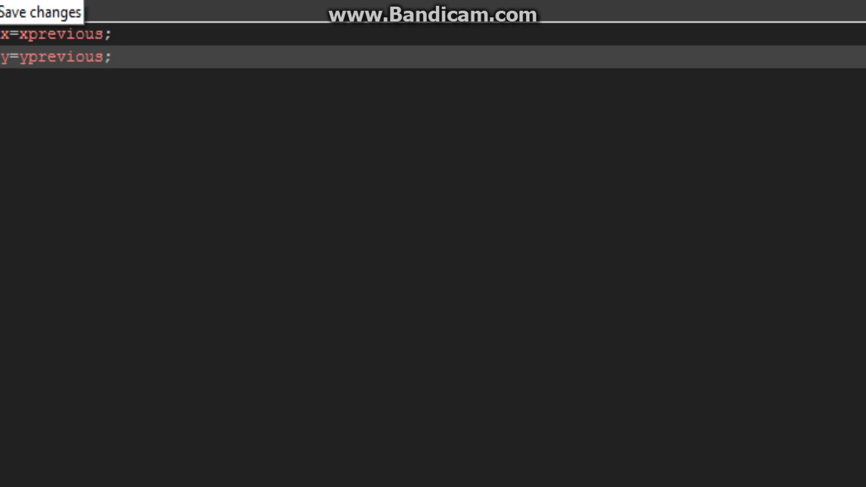
left_click(40, 11)
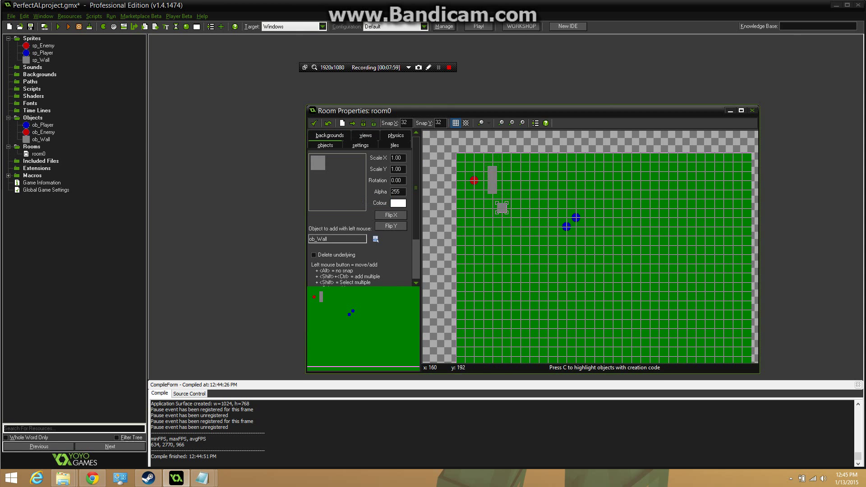
Step: Test-run room0, then lengthen the wall column downward
left_click(502, 206)
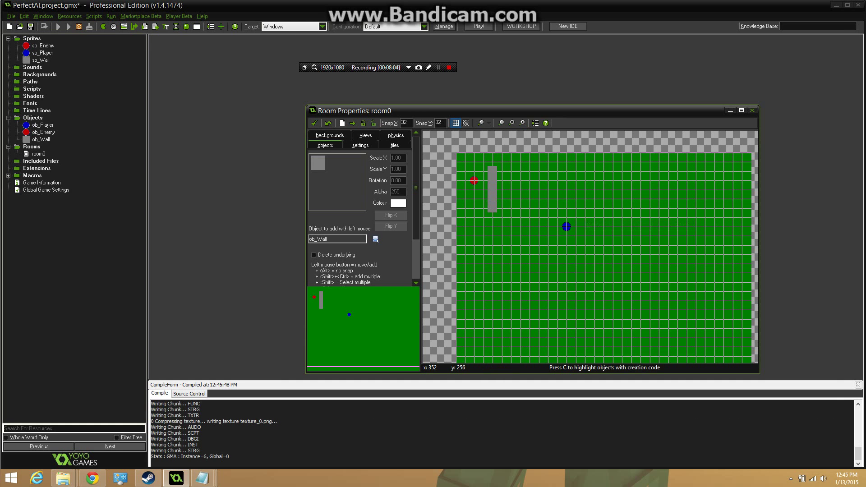
left_click(477, 27)
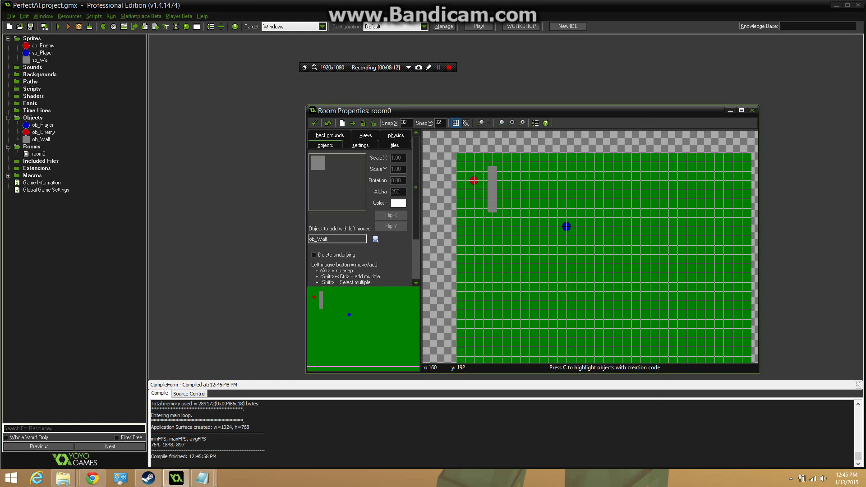
left_click(491, 217)
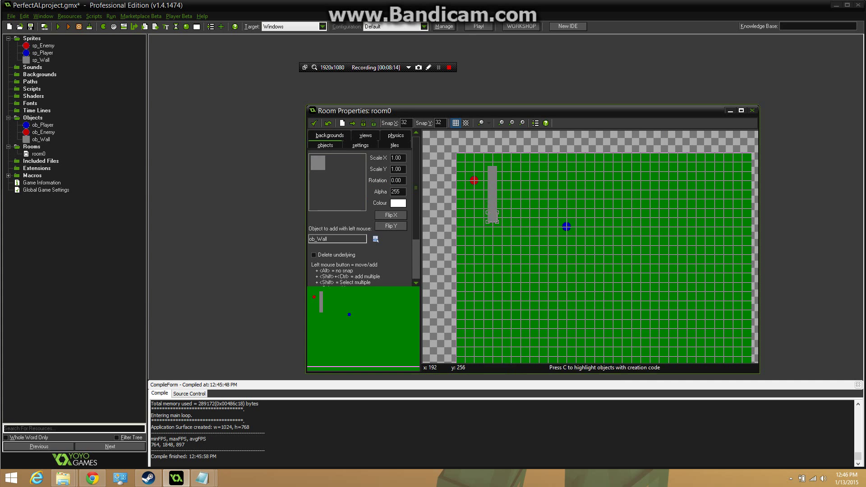
left_click(475, 187)
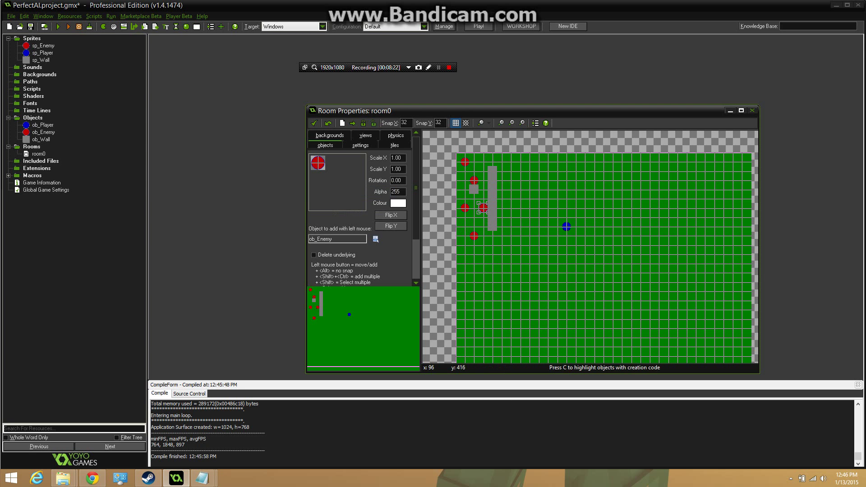
Step: Move the ob_Player instance farther right in room0 and run the game again
left_click_drag(566, 227, 659, 263)
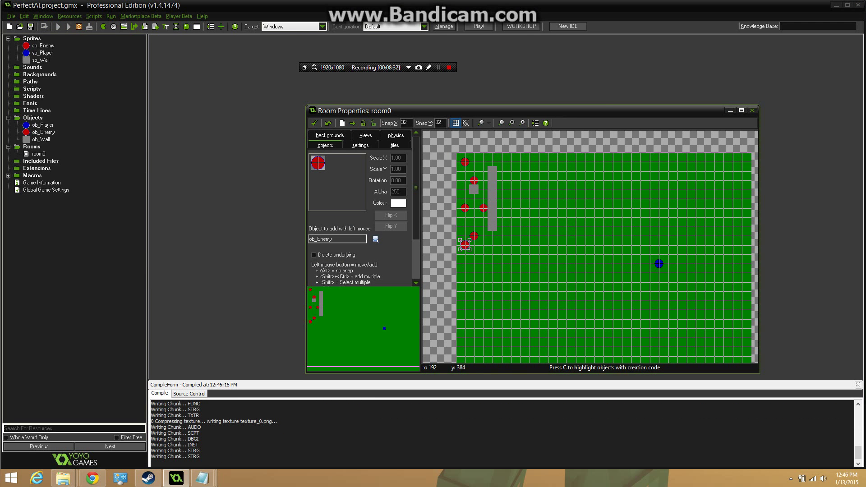
left_click(477, 26)
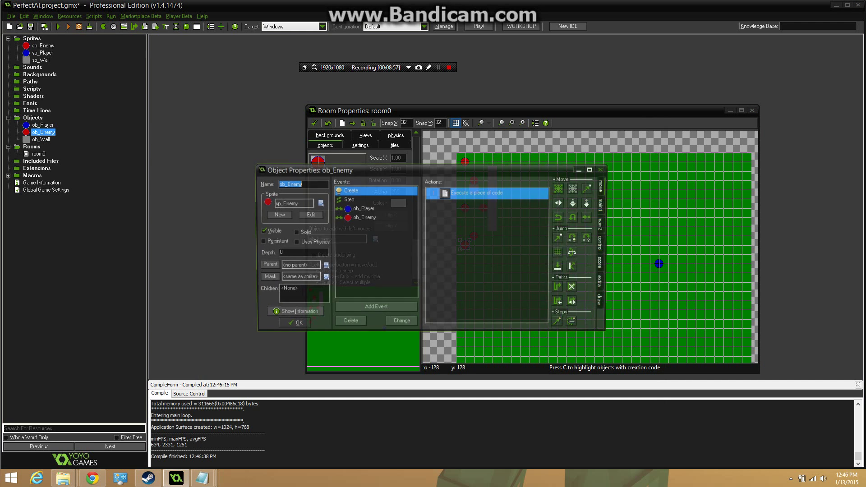
Step: Add the while(place_meeting) push-back loop to ob_Enemy's ob_Player collision code, then run
double_click(487, 192)
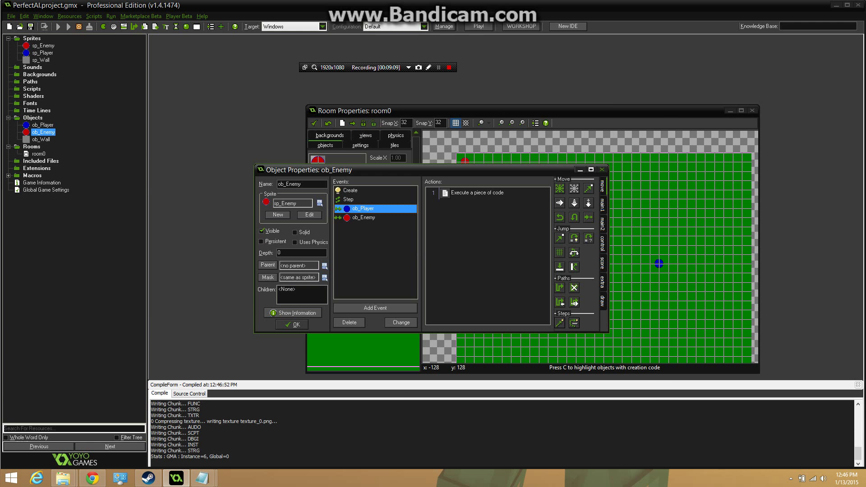
left_click(478, 27)
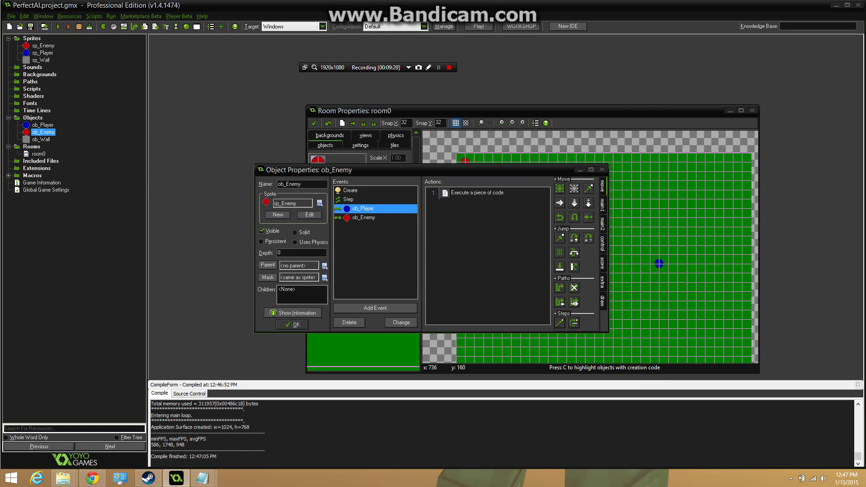
double_click(495, 192)
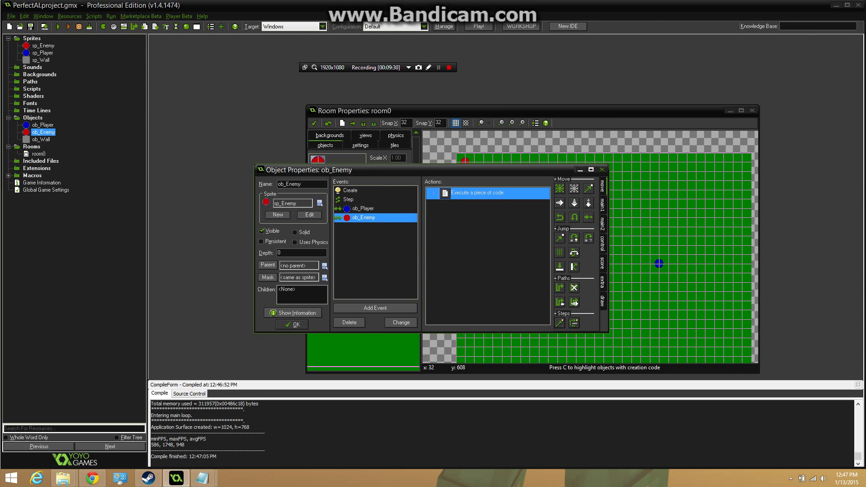
double_click(486, 193)
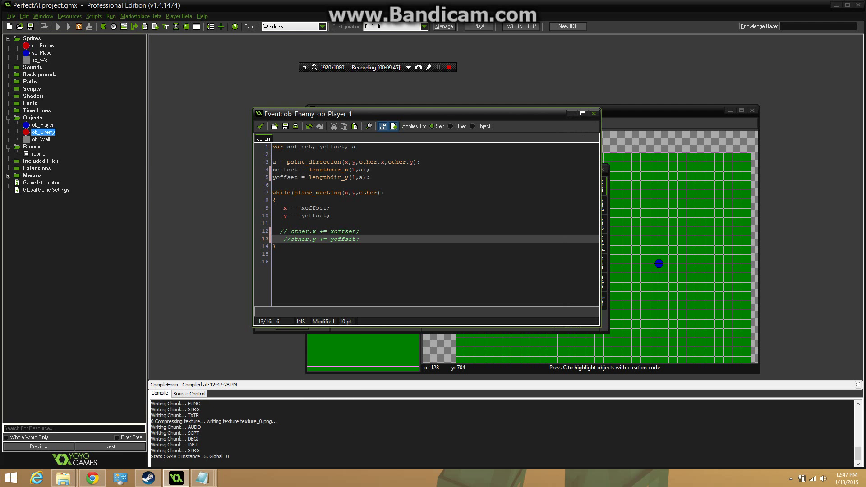
left_click(477, 26)
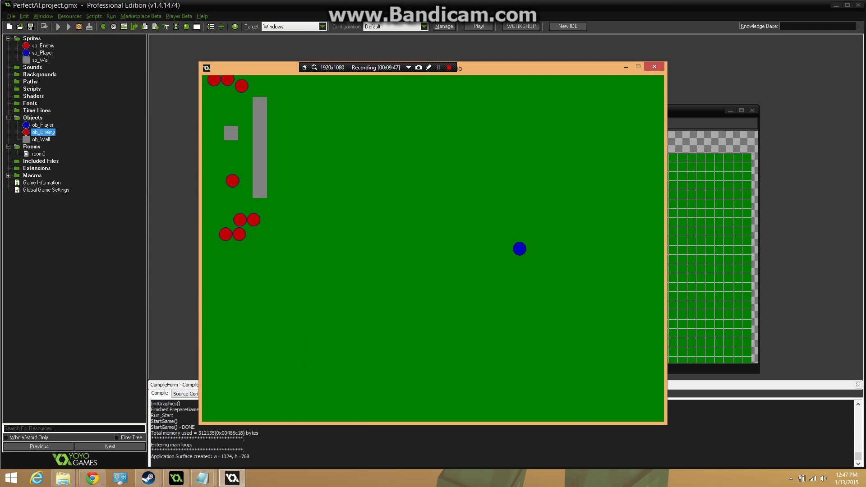